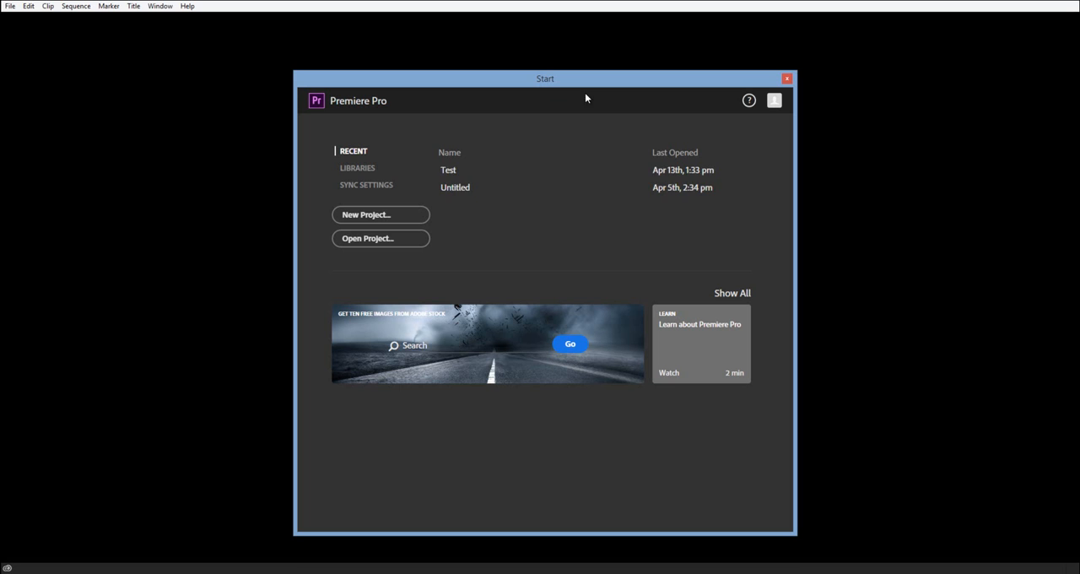
{"action": "mouse_move", "coordinate": [540, 262]}
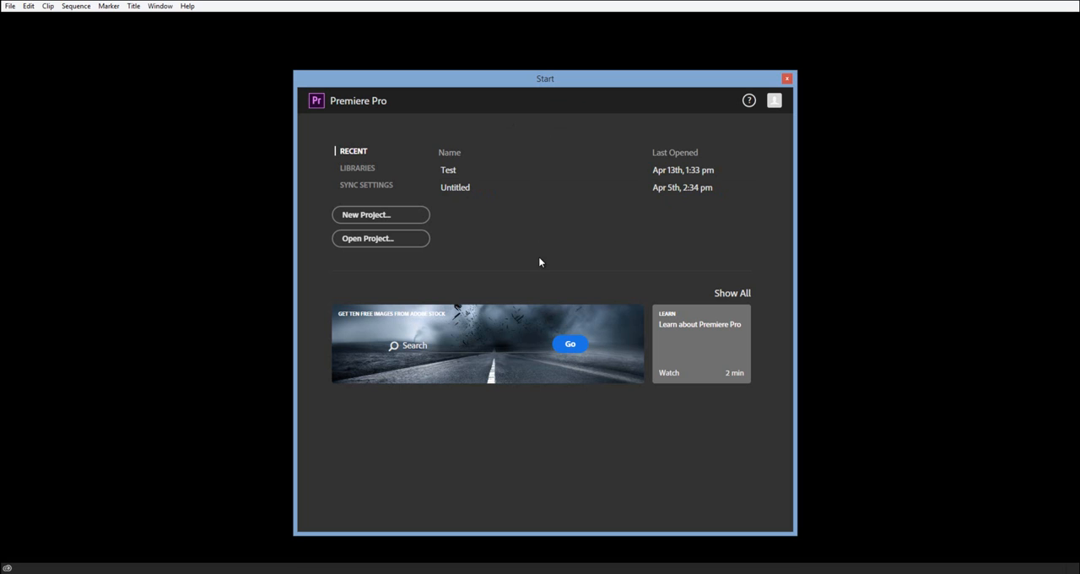
{"action": "mouse_move", "coordinate": [528, 249]}
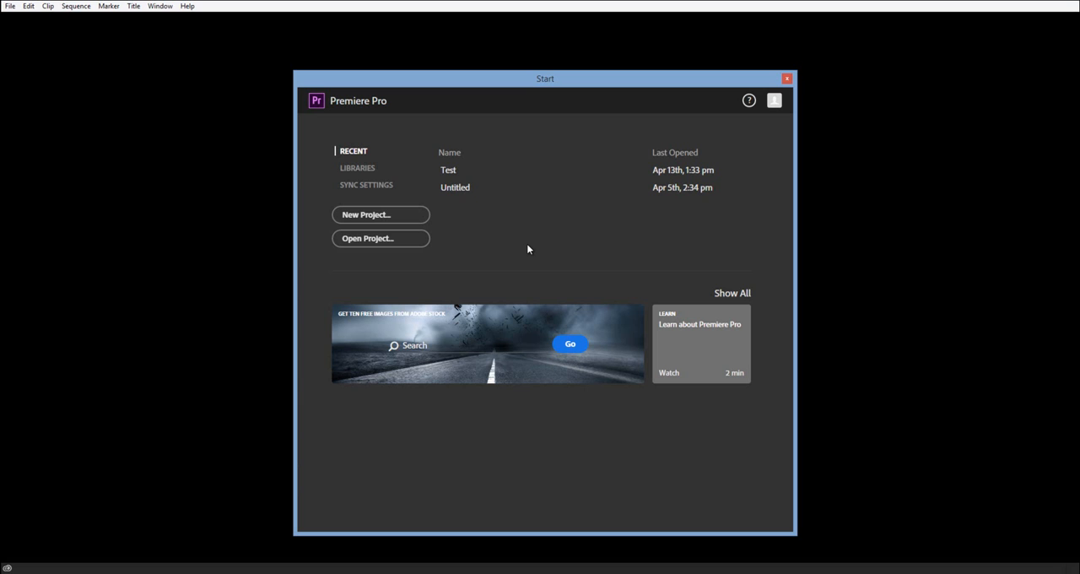
{"action": "mouse_move", "coordinate": [539, 258]}
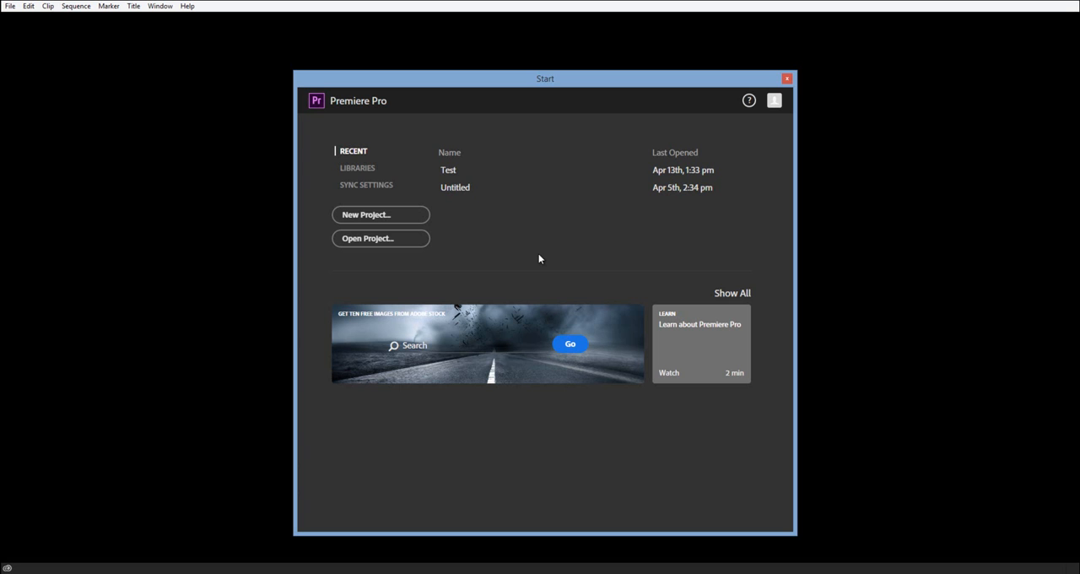
- Start a new project named Cooley_24FPS_Project_01 and browse for its save location
{"action": "left_click", "coordinate": [381, 215]}
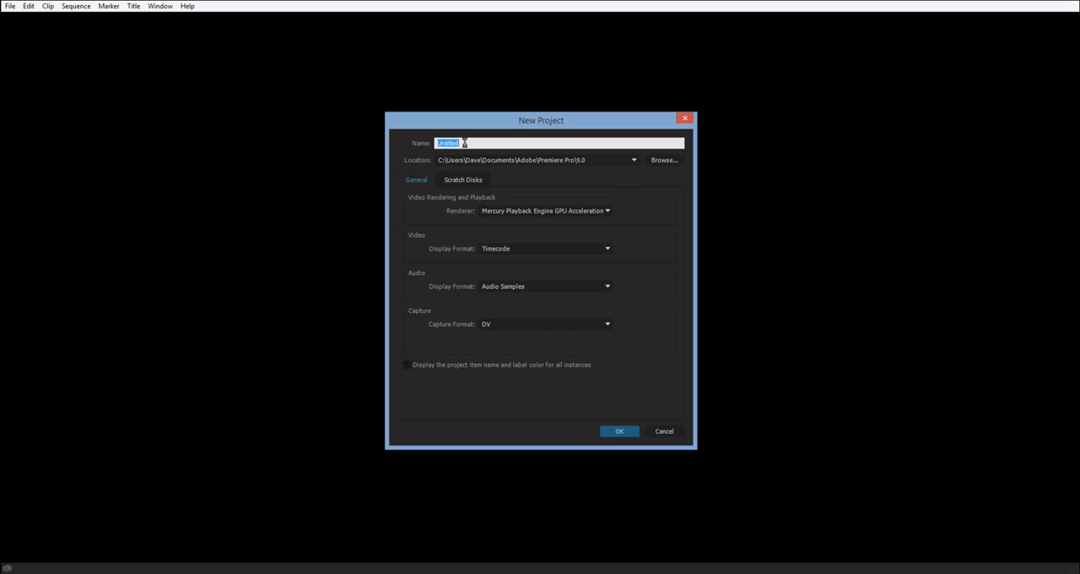
{"action": "type", "text": "Cooley_24FPS_P"}
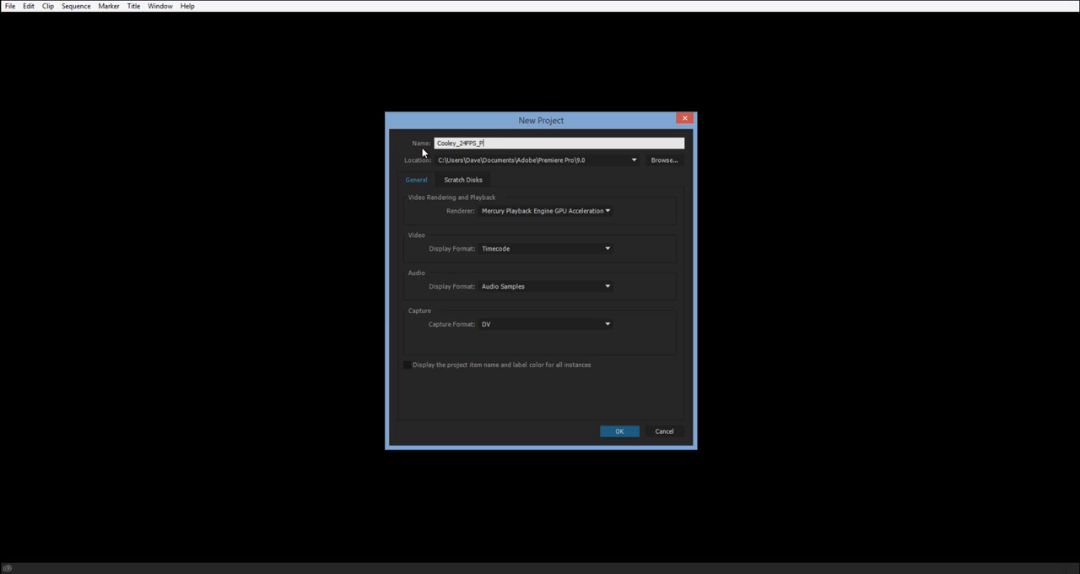
{"action": "type", "text": "roject_01"}
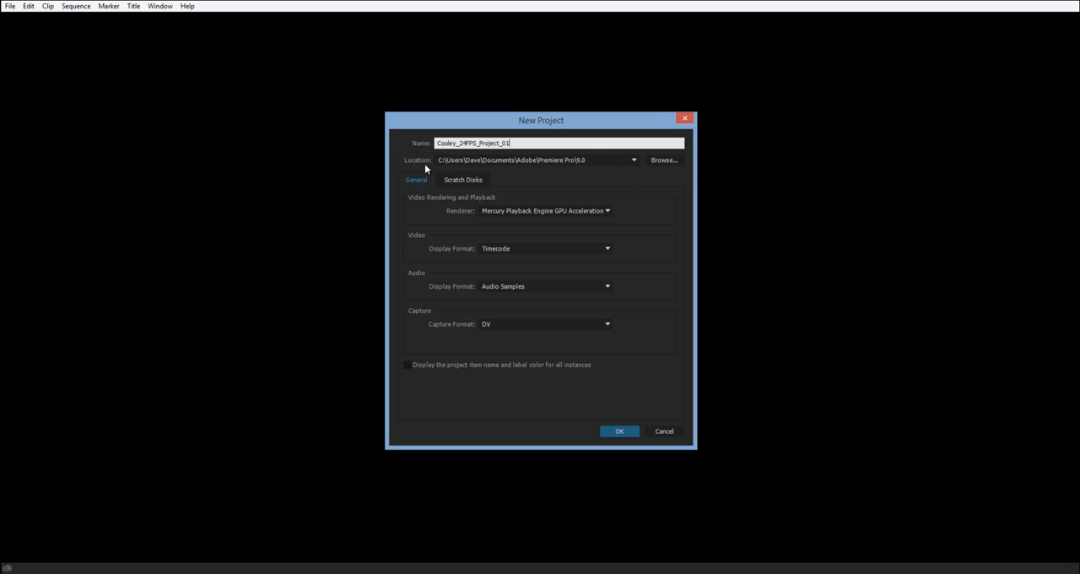
{"action": "left_click", "coordinate": [664, 159]}
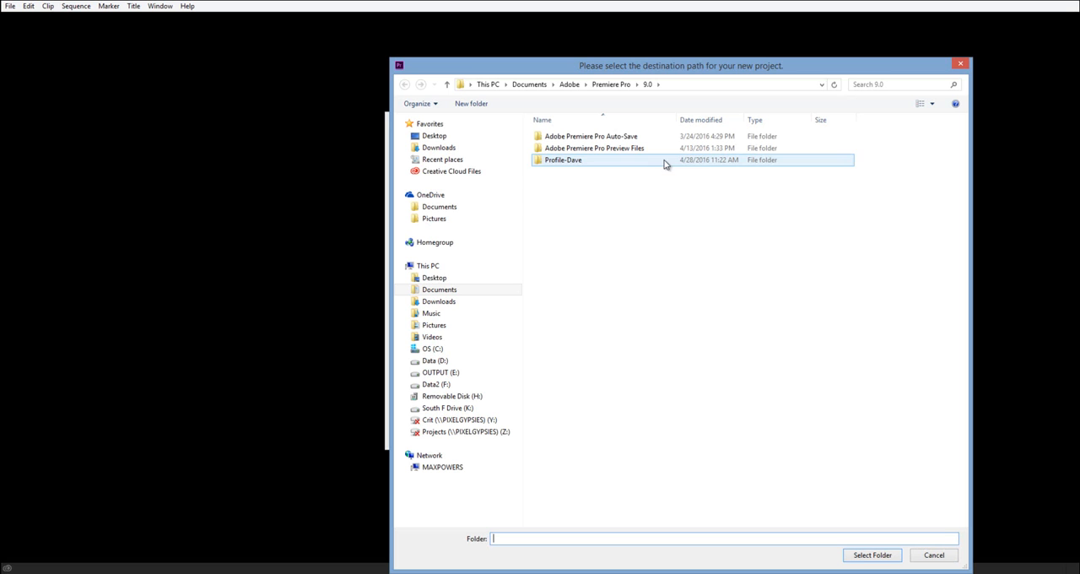
- Select Documents > Editing as the project's folder
{"action": "left_click", "coordinate": [471, 101]}
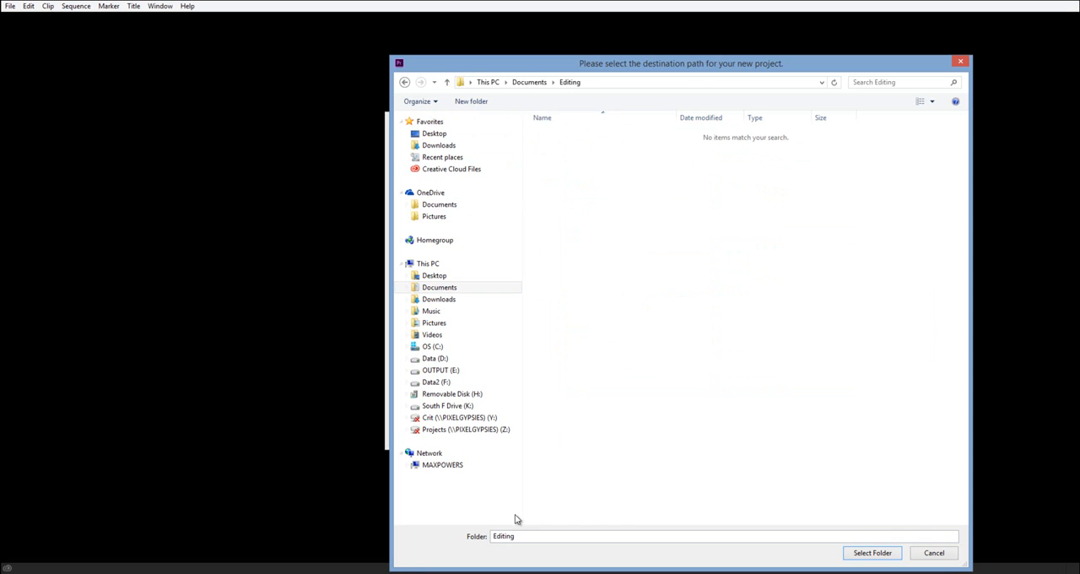
{"action": "left_click", "coordinate": [872, 552]}
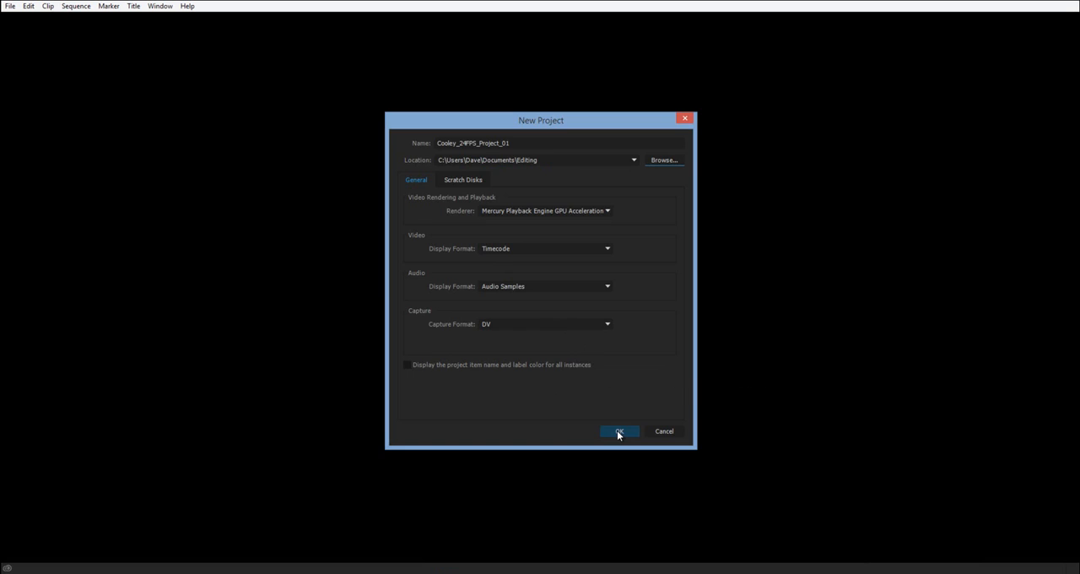
- Confirm the new project and drag the panel divider left to widen the Program Monitor
{"action": "left_click", "coordinate": [620, 431]}
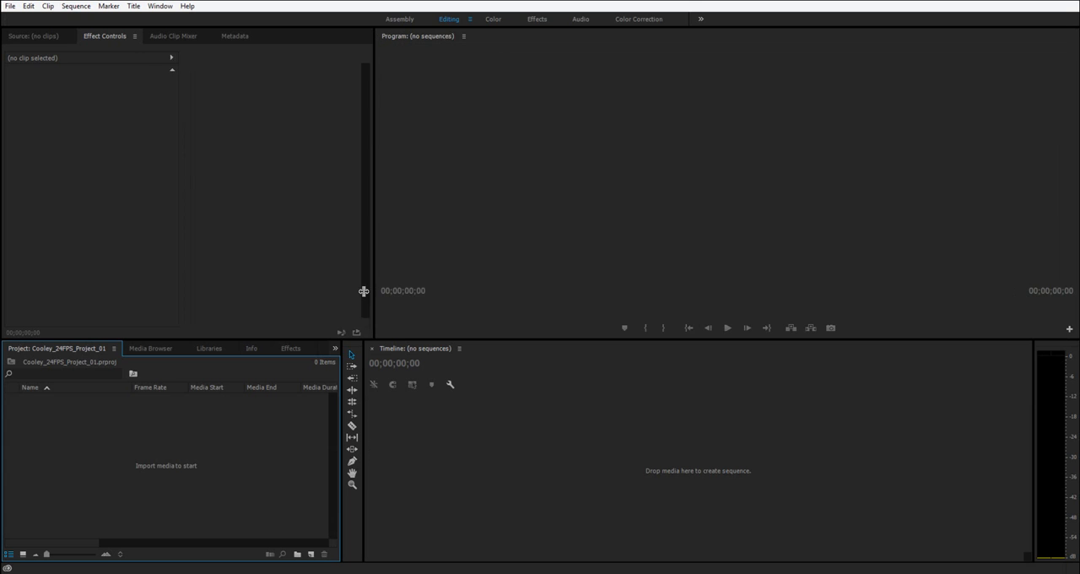
{"action": "left_click_drag", "start_coordinate": [364, 291], "coordinate": [342, 329]}
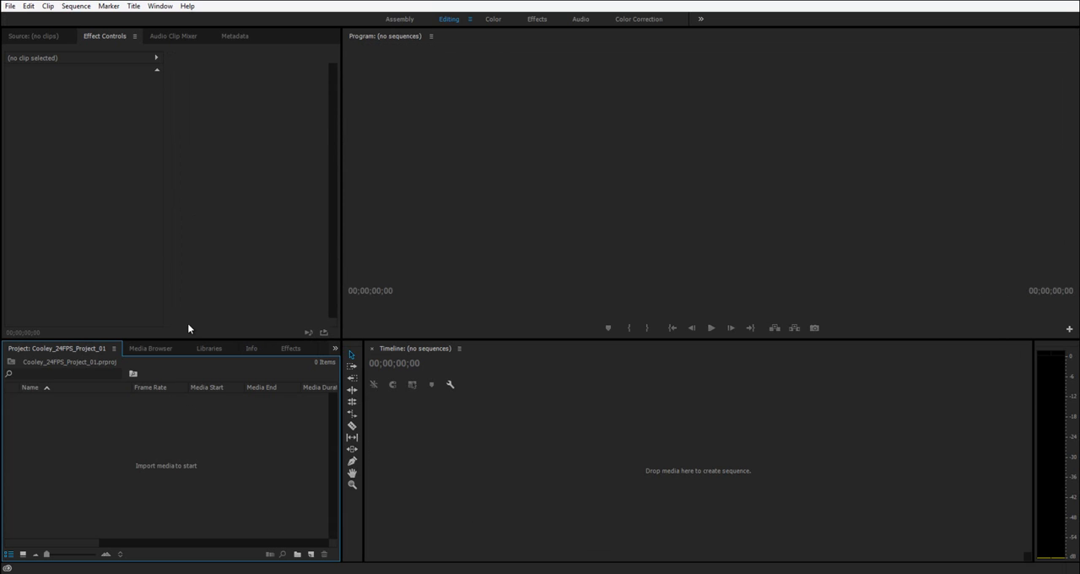
{"action": "mouse_move", "coordinate": [146, 460]}
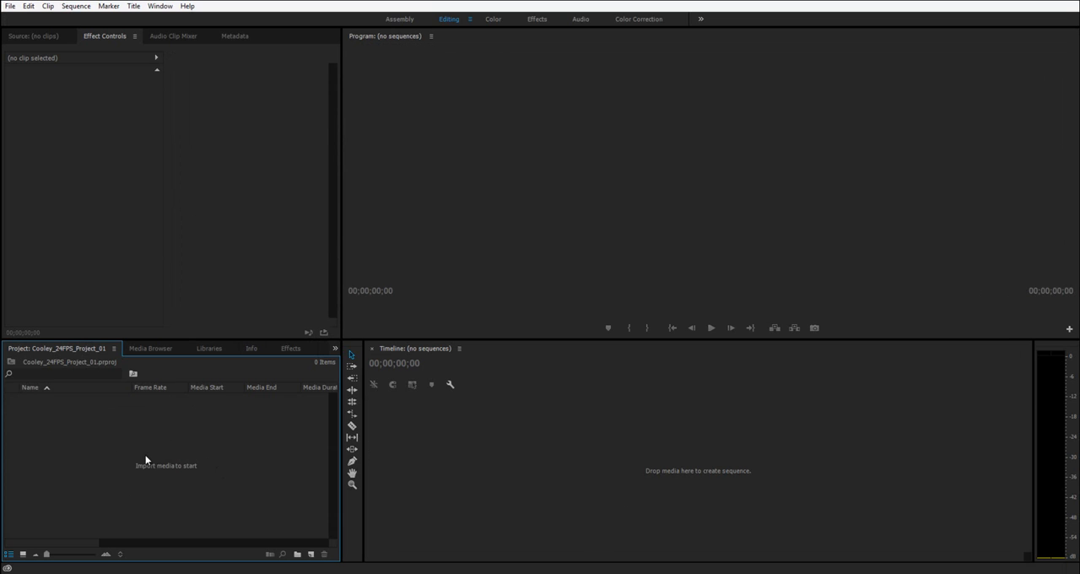
{"action": "mouse_move", "coordinate": [297, 414]}
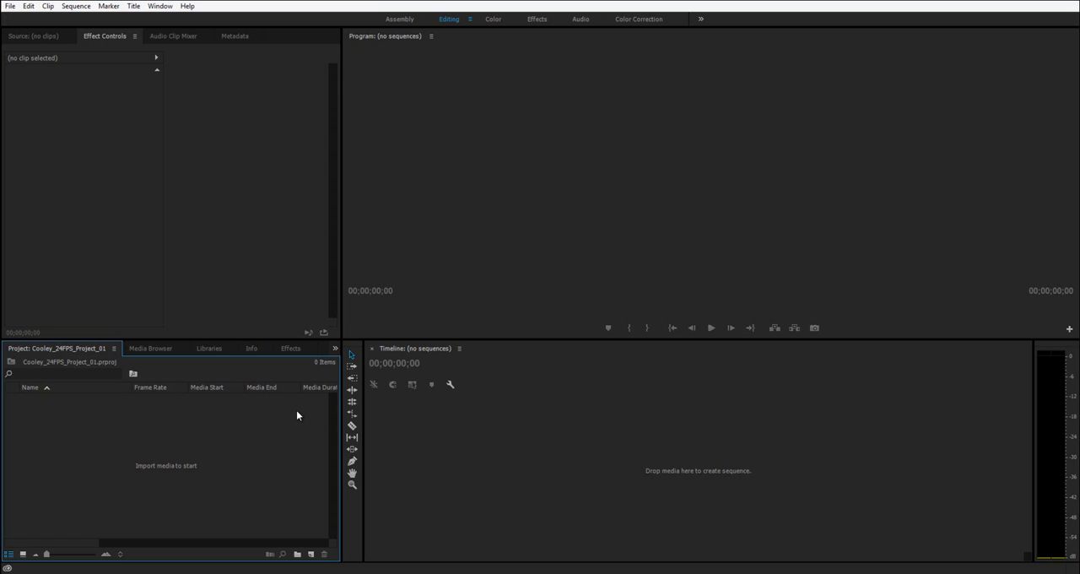
{"action": "mouse_move", "coordinate": [275, 514]}
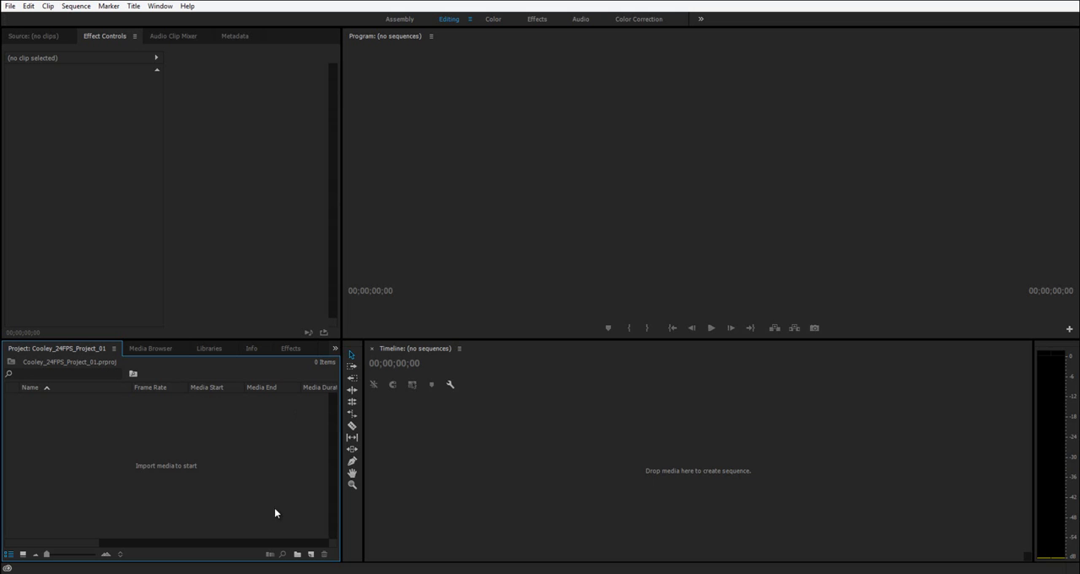
- Import MAH00691.MP4 from the Desktop into the project
{"action": "left_click", "coordinate": [9, 6]}
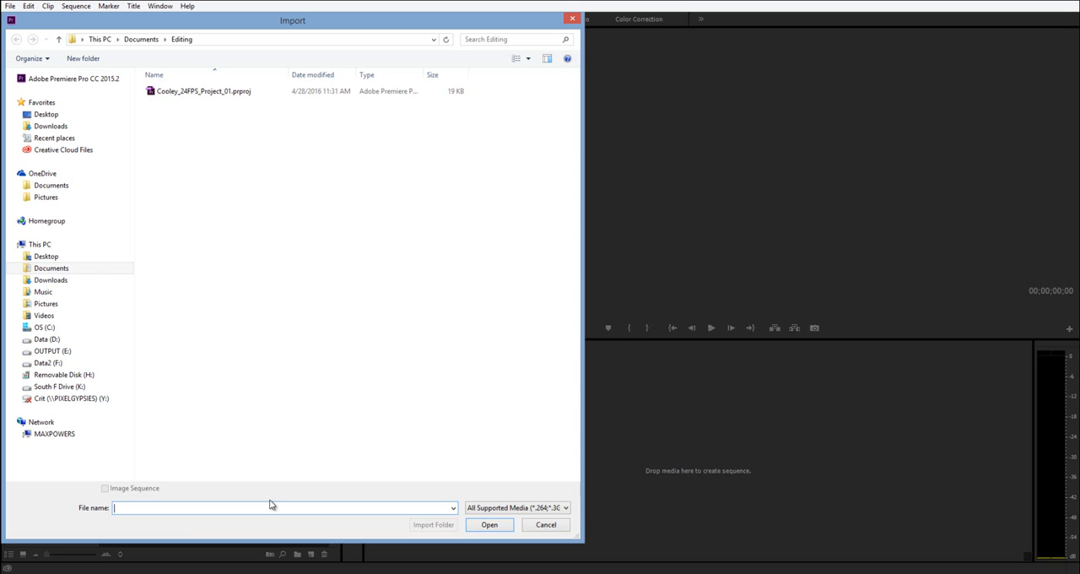
{"action": "left_click", "coordinate": [45, 114]}
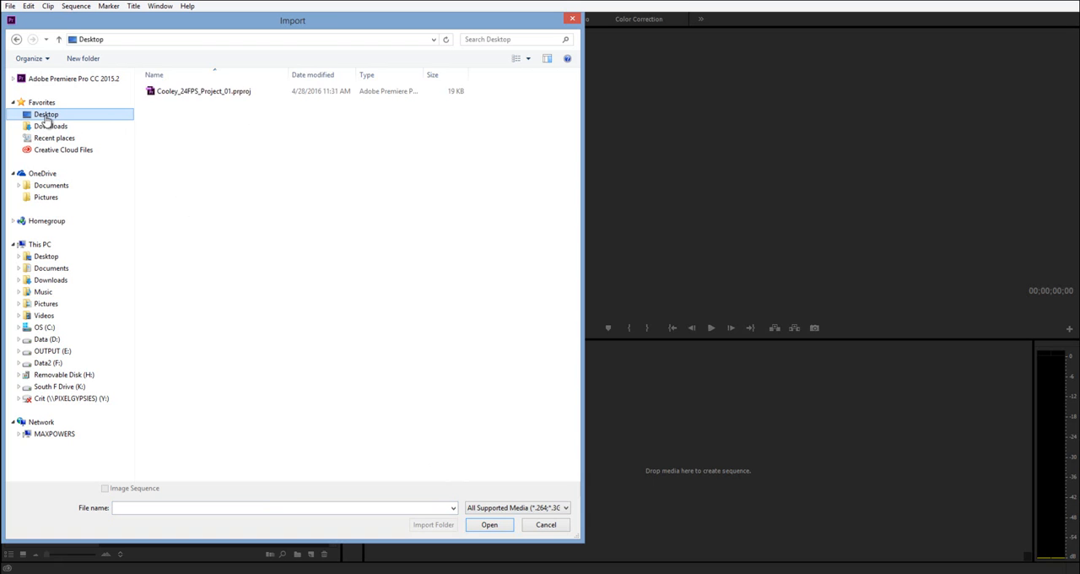
{"action": "left_click", "coordinate": [190, 211]}
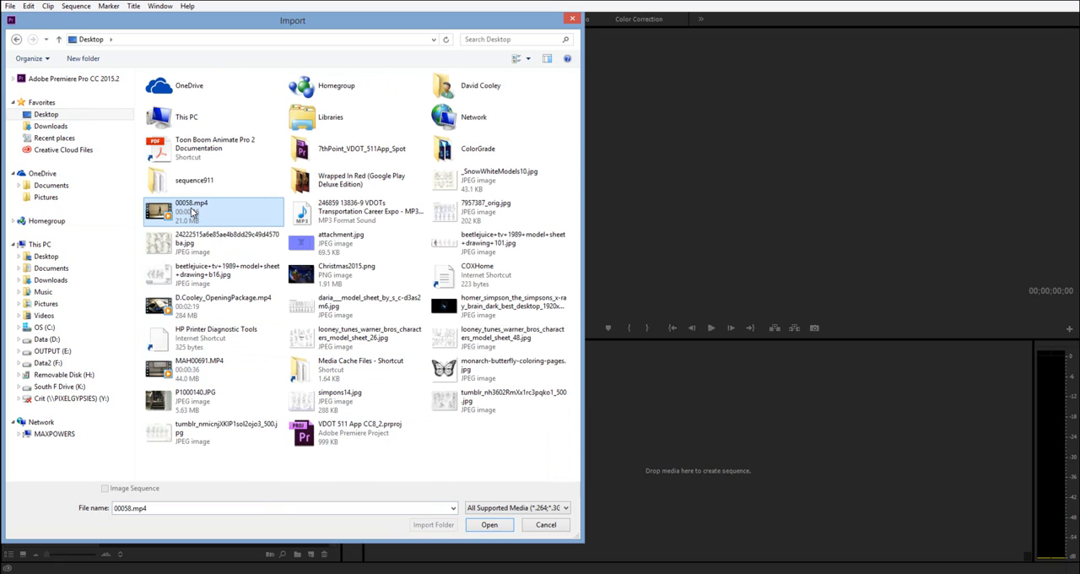
{"action": "left_click", "coordinate": [51, 268]}
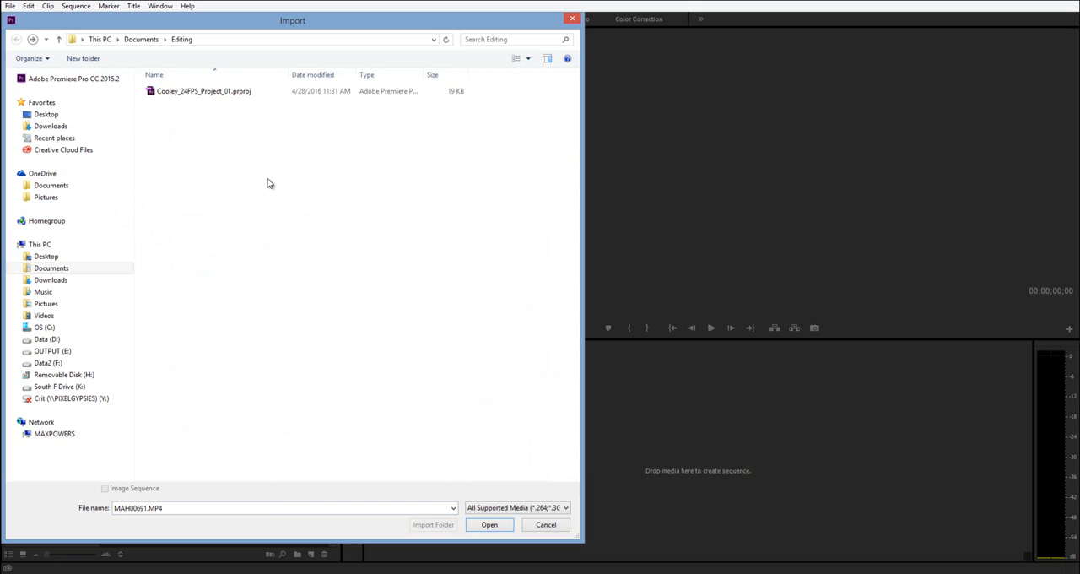
{"action": "left_click", "coordinate": [489, 524]}
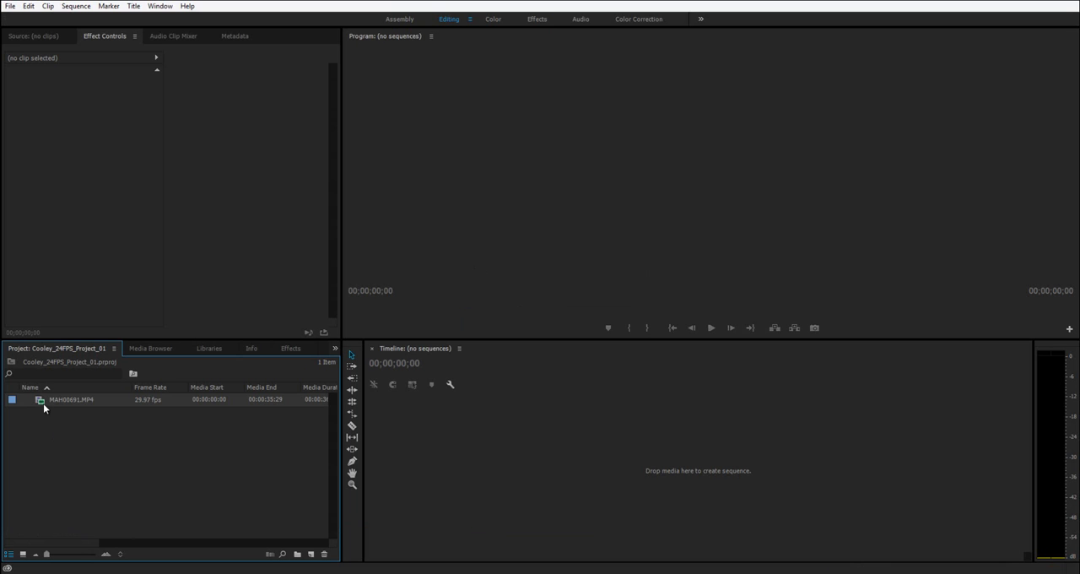
{"action": "mouse_move", "coordinate": [22, 555]}
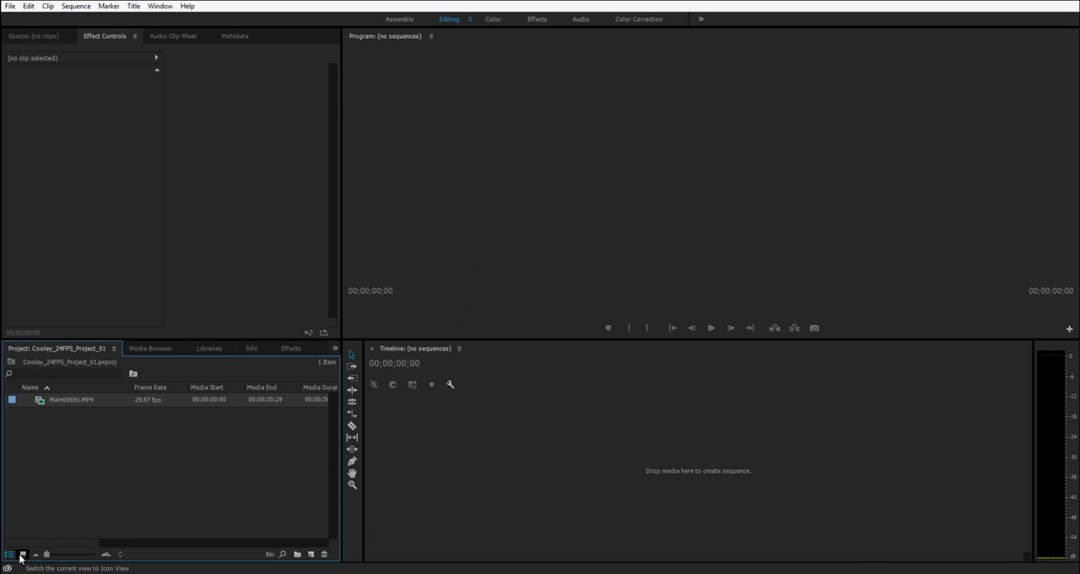
- Switch the Project panel to Icon View so MAH00691.MP4 appears as a thumbnail
{"action": "left_click", "coordinate": [23, 555]}
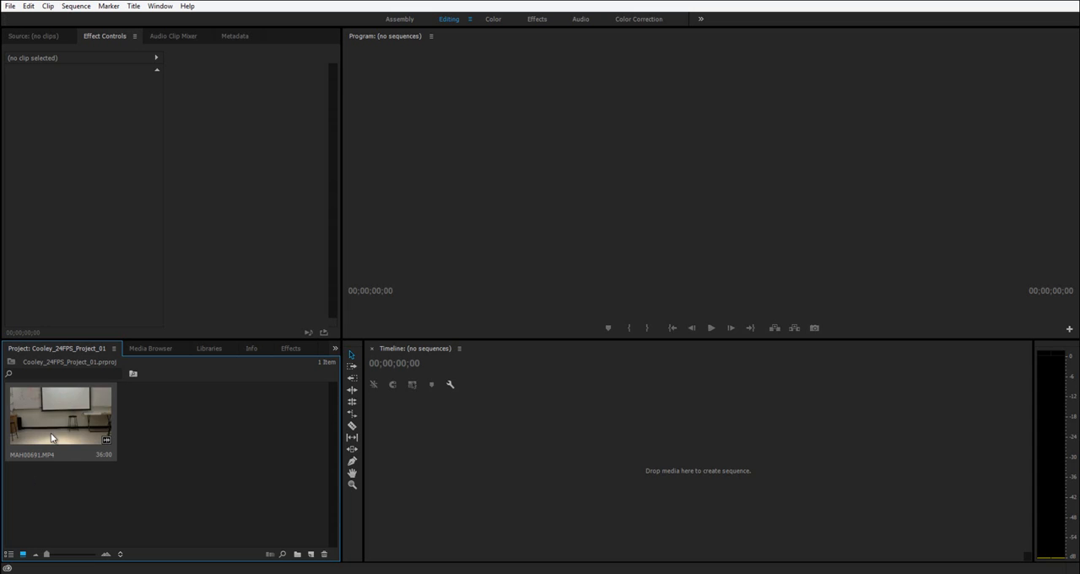
{"action": "mouse_move", "coordinate": [178, 409]}
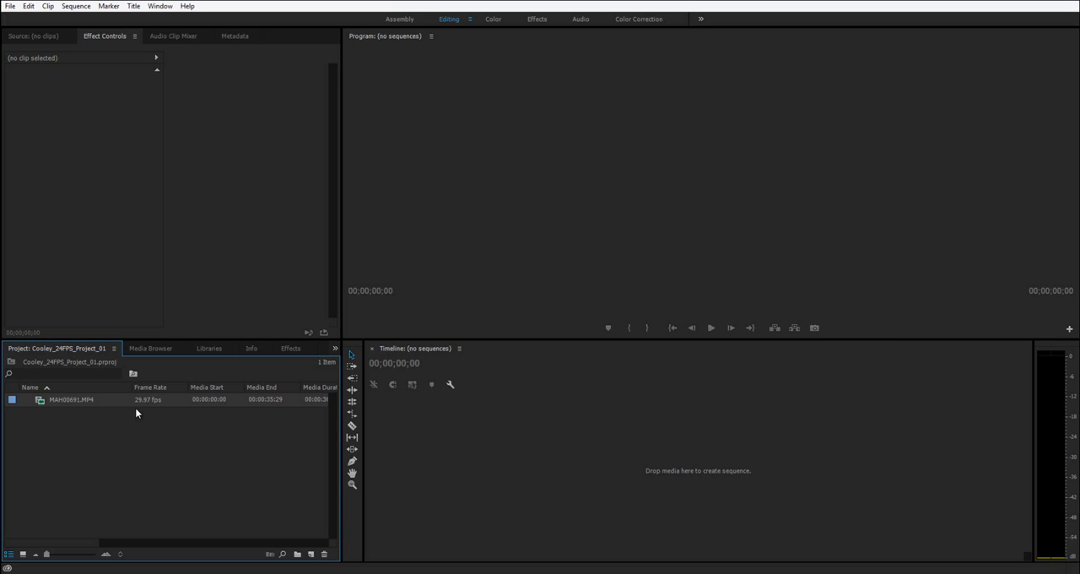
{"action": "mouse_move", "coordinate": [158, 413]}
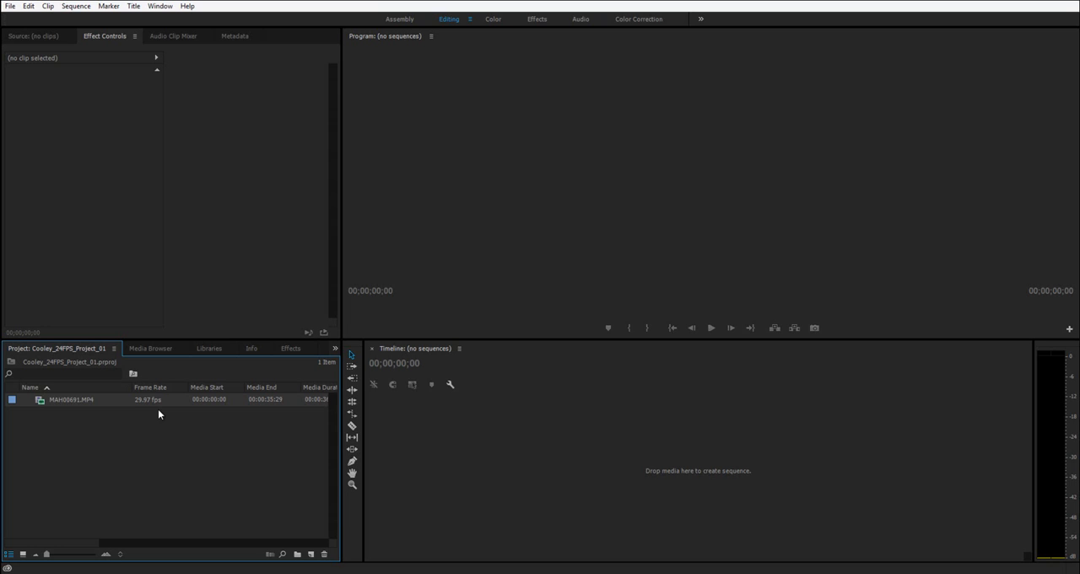
{"action": "mouse_move", "coordinate": [152, 414]}
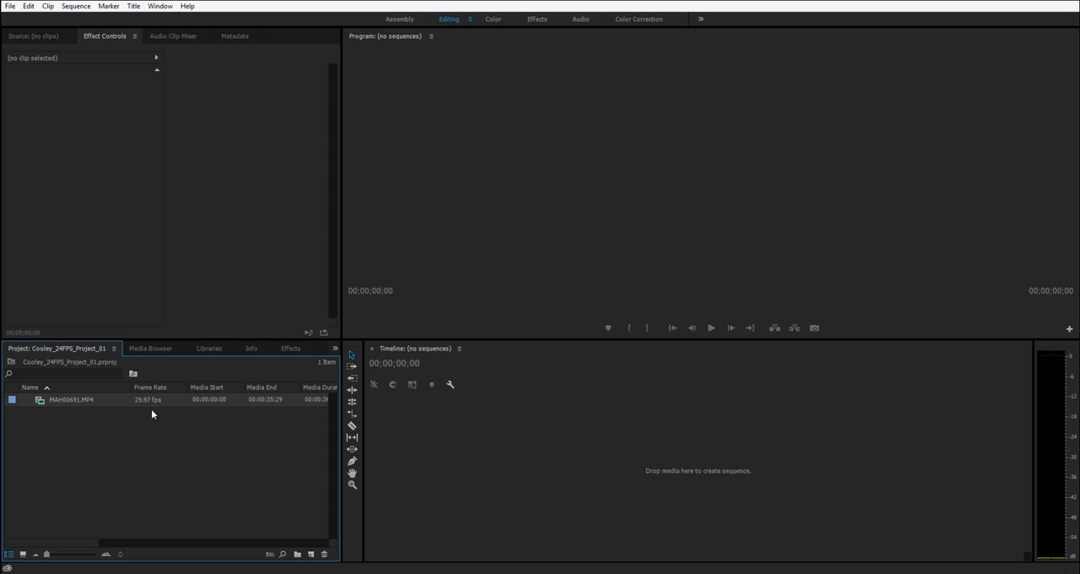
{"action": "mouse_move", "coordinate": [132, 414]}
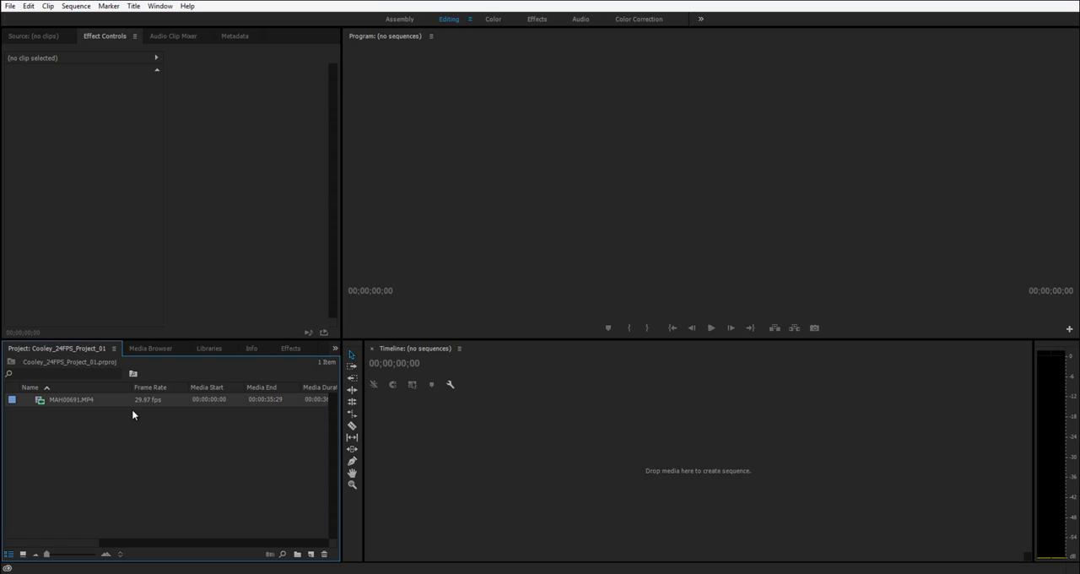
{"action": "mouse_move", "coordinate": [140, 417]}
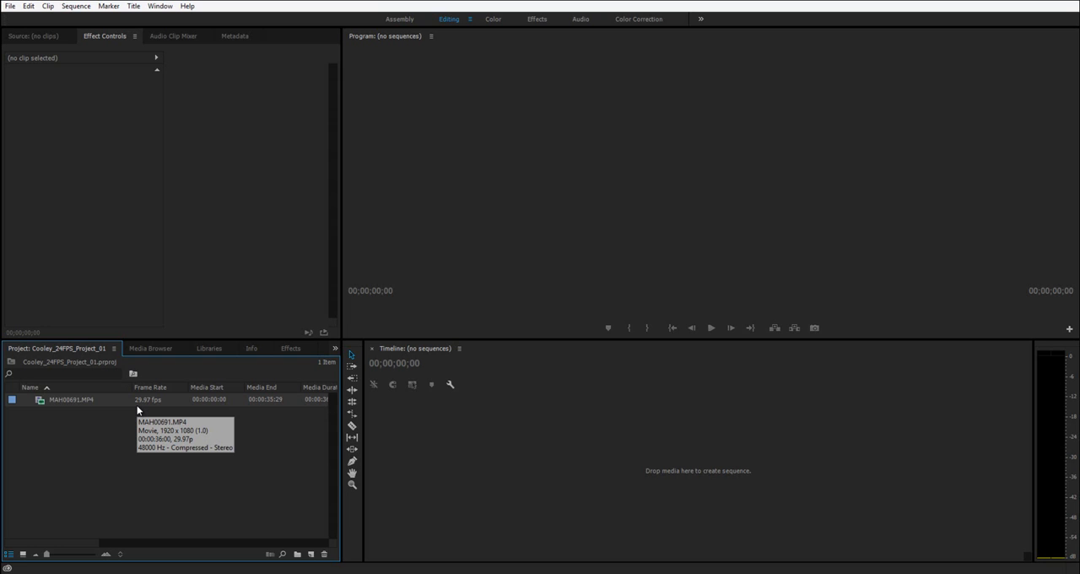
{"action": "mouse_move", "coordinate": [120, 439]}
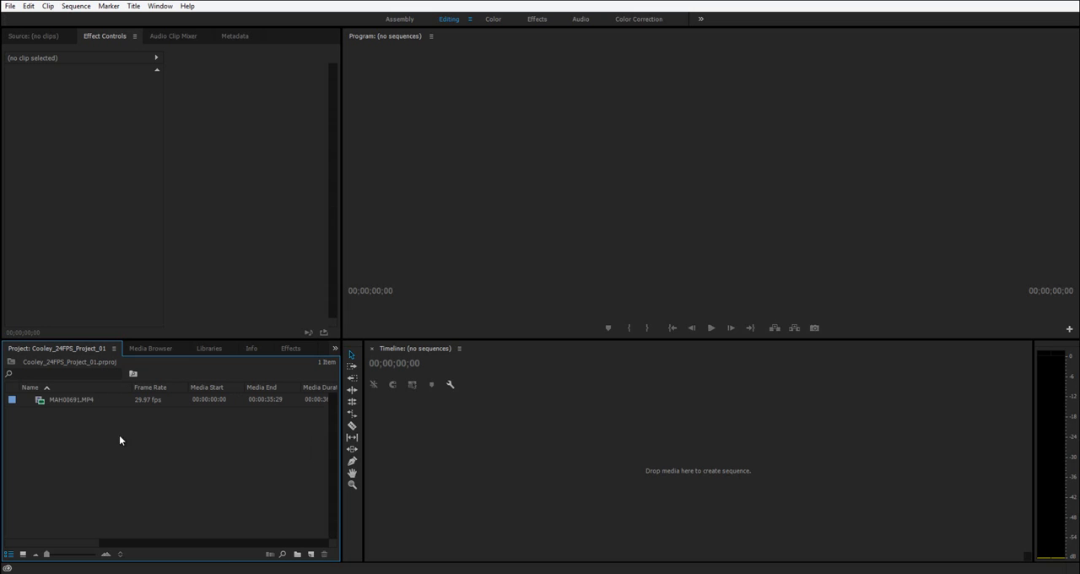
- Right-click empty Project panel space to reveal the New Item options
{"action": "right_click", "coordinate": [120, 440]}
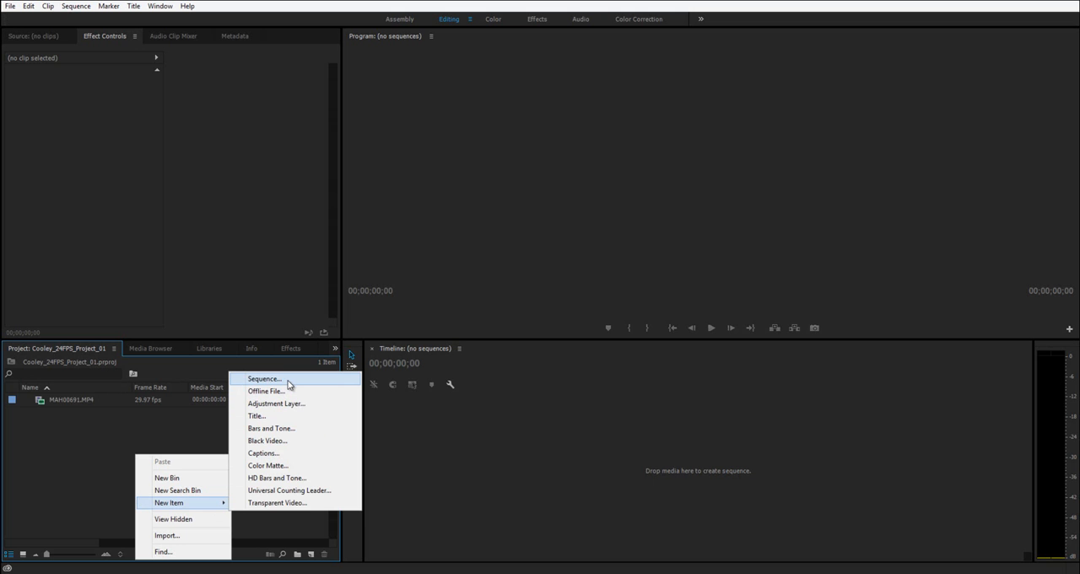
- Start a RED R3D 1080p 16x9 24 fps sequence and name it VideoReference
{"action": "left_click", "coordinate": [264, 378]}
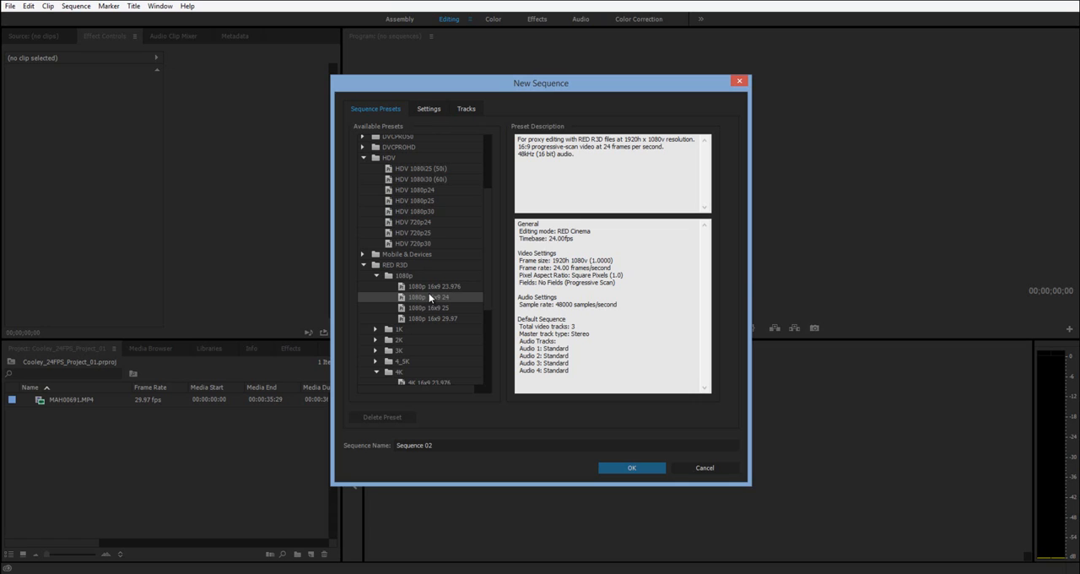
{"action": "type", "text": "VideoRef"}
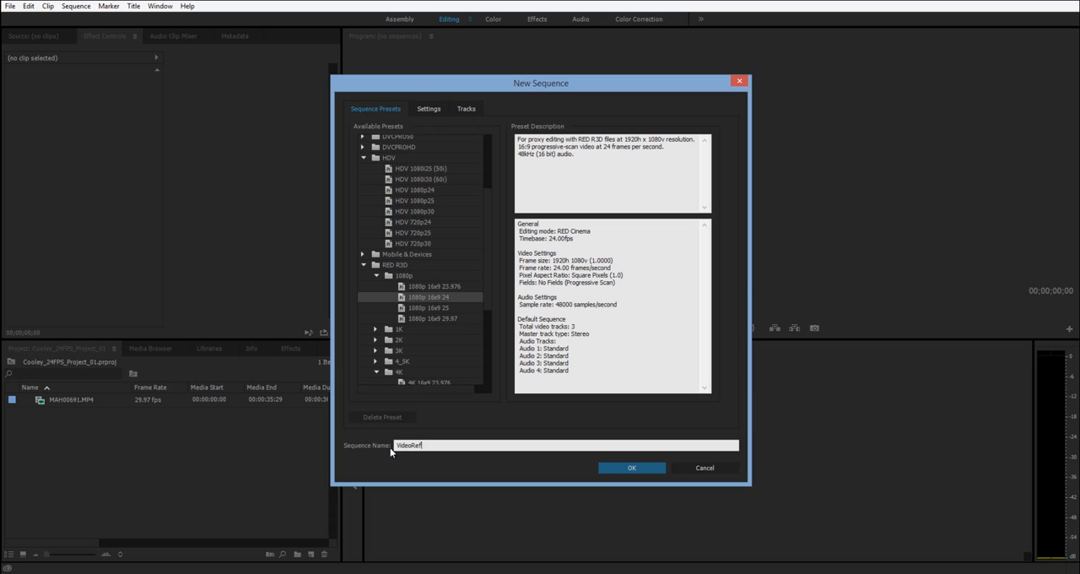
{"action": "left_click", "coordinate": [632, 468]}
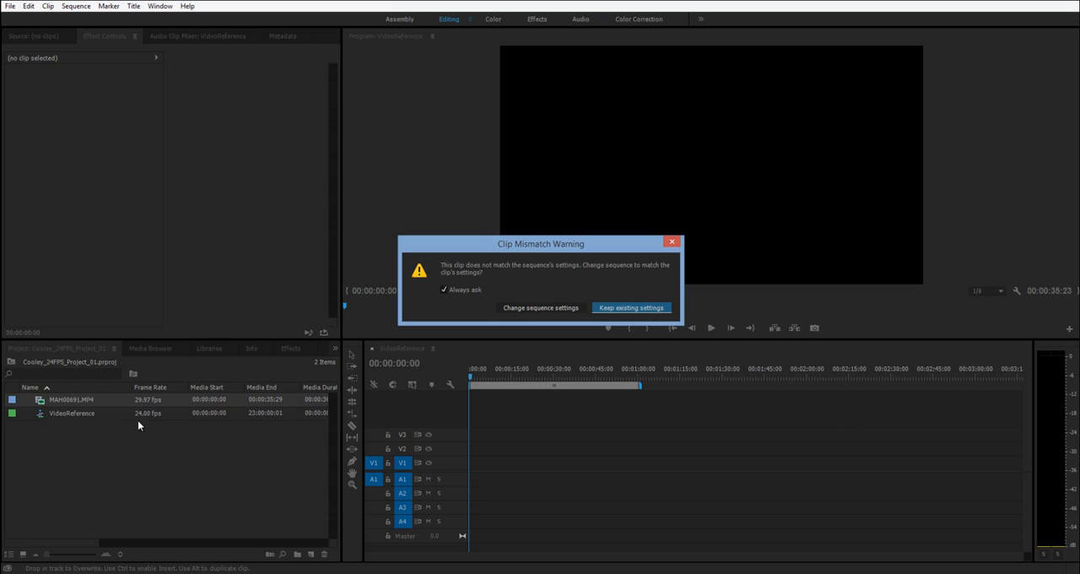
{"action": "mouse_move", "coordinate": [159, 420]}
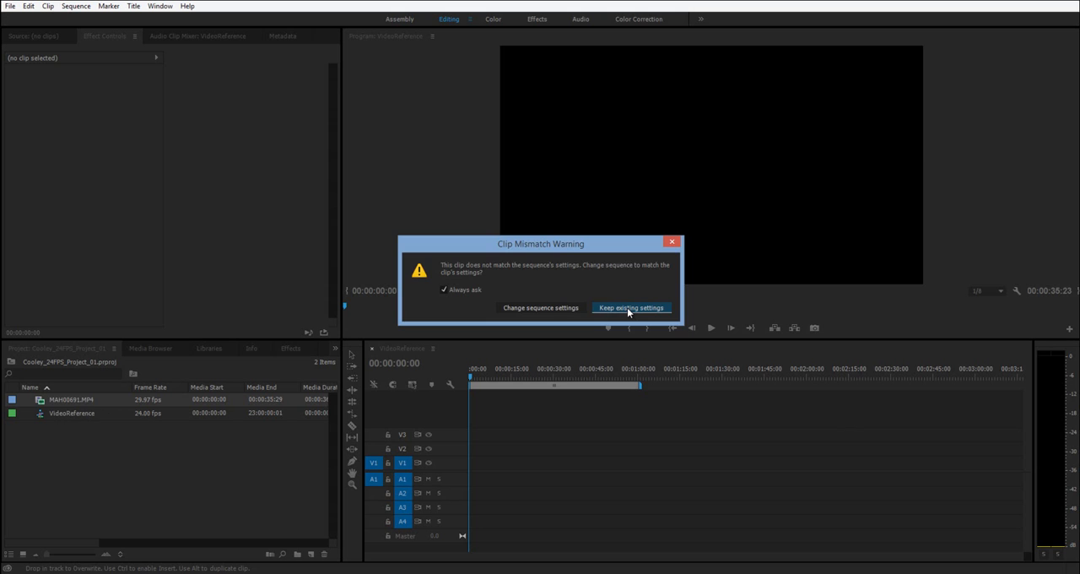
- Choose Keep existing settings so VideoReference stays at 24 fps
{"action": "left_click", "coordinate": [630, 307]}
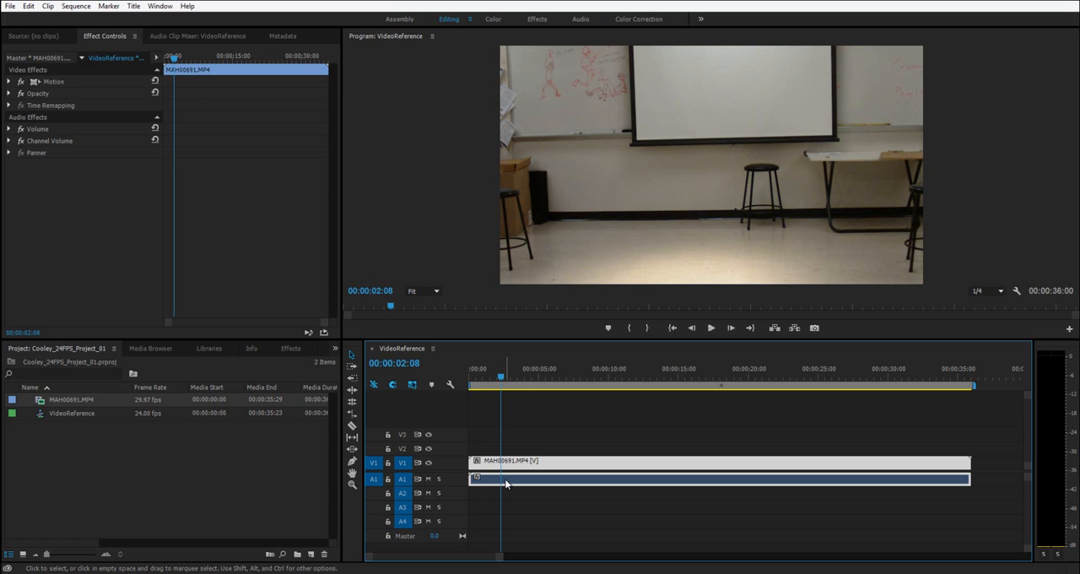
{"action": "mouse_move", "coordinate": [551, 467]}
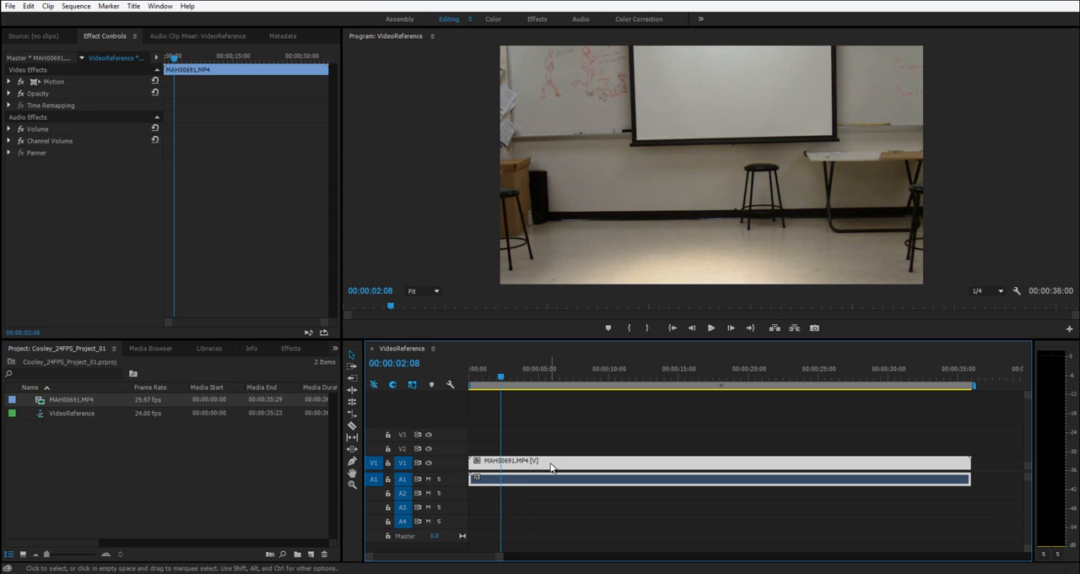
- Select the MAH00691.MP4 video clip on the VideoReference timeline
{"action": "left_click", "coordinate": [8, 129]}
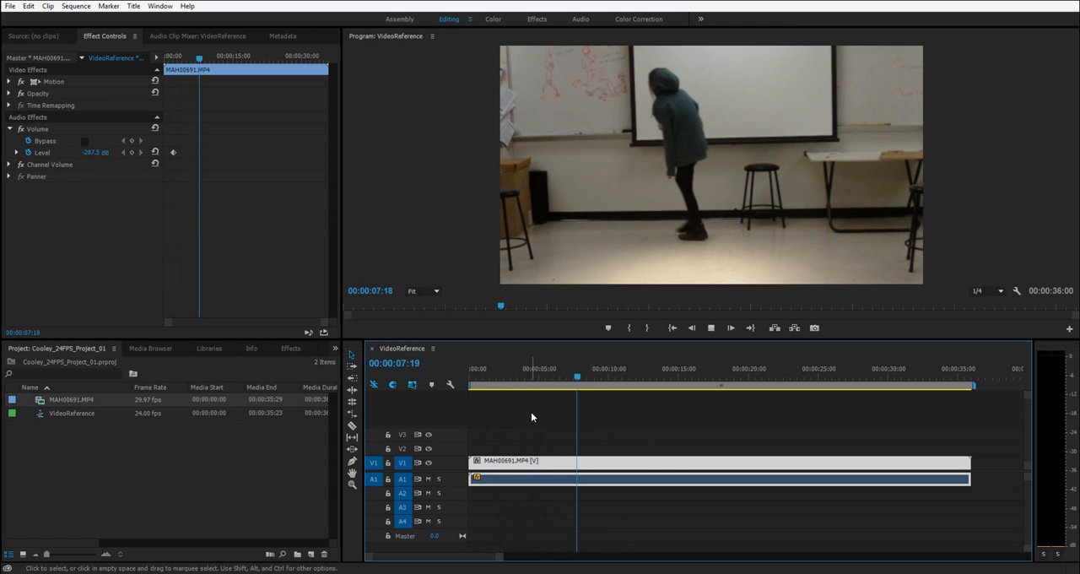
- Set the clip volume to -287.5 dB and scrub the playhead to about 24 seconds
{"action": "left_click", "coordinate": [651, 371]}
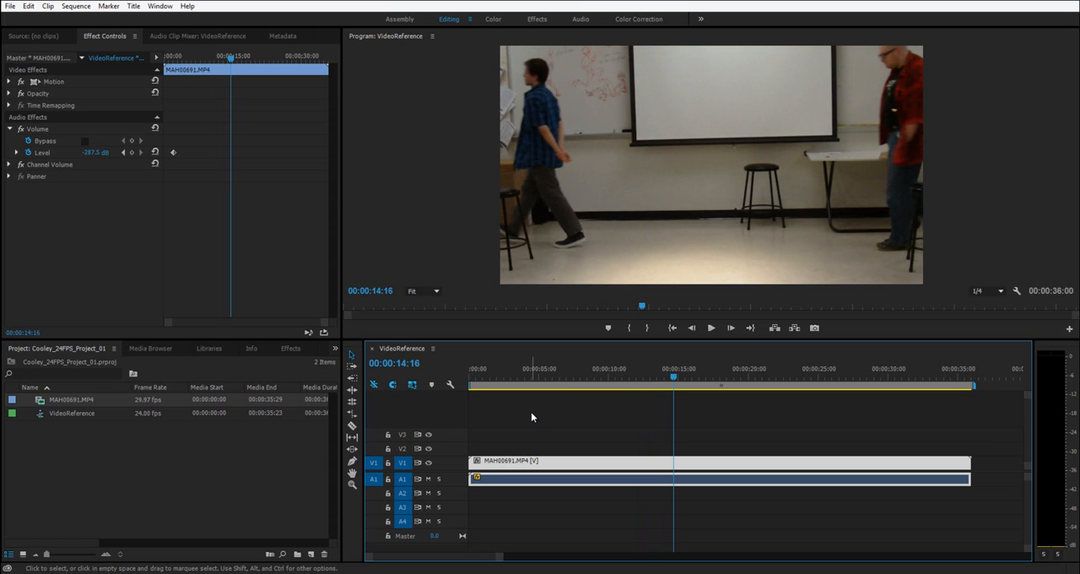
{"action": "mouse_move", "coordinate": [714, 195]}
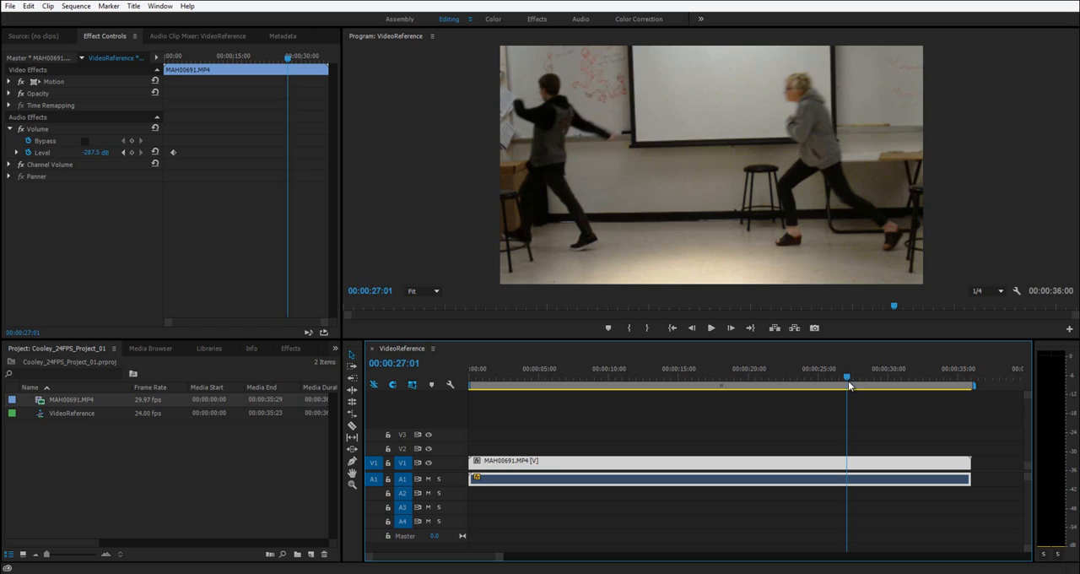
{"action": "left_click_drag", "start_coordinate": [848, 386], "coordinate": [807, 386]}
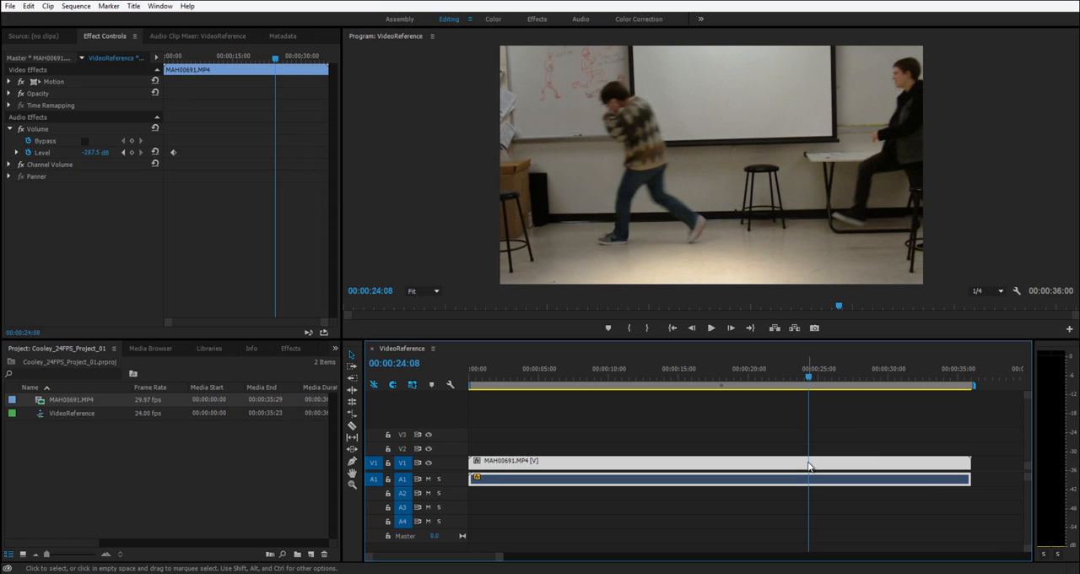
{"action": "mouse_move", "coordinate": [823, 469]}
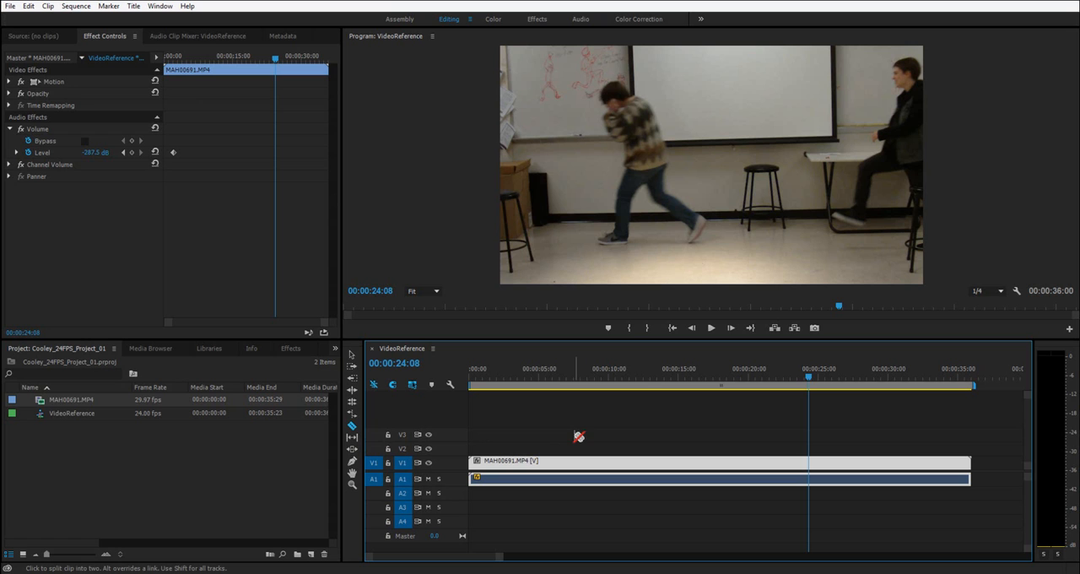
{"action": "mouse_move", "coordinate": [688, 436]}
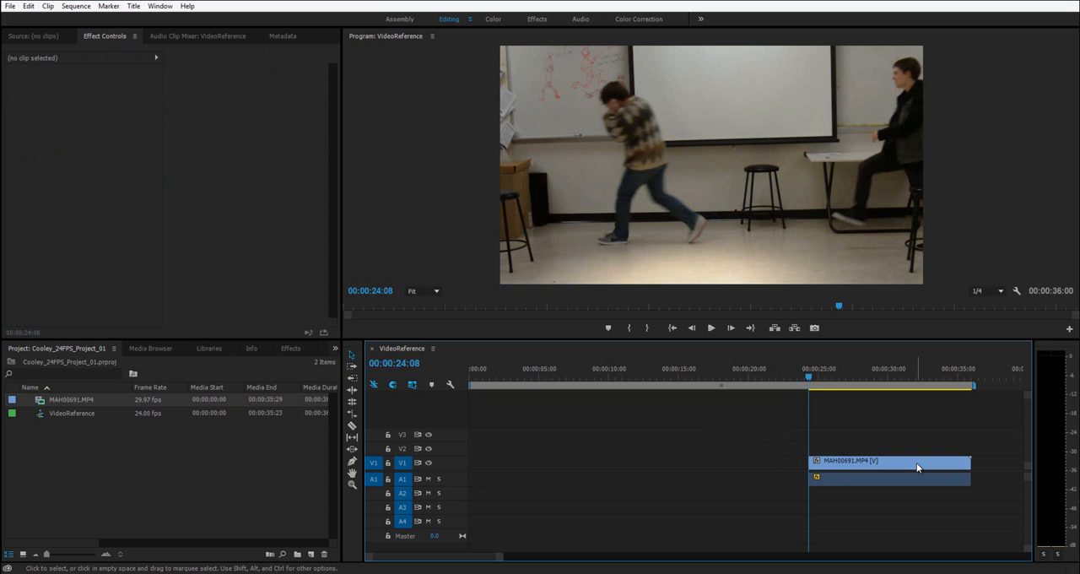
{"action": "left_click", "coordinate": [891, 460]}
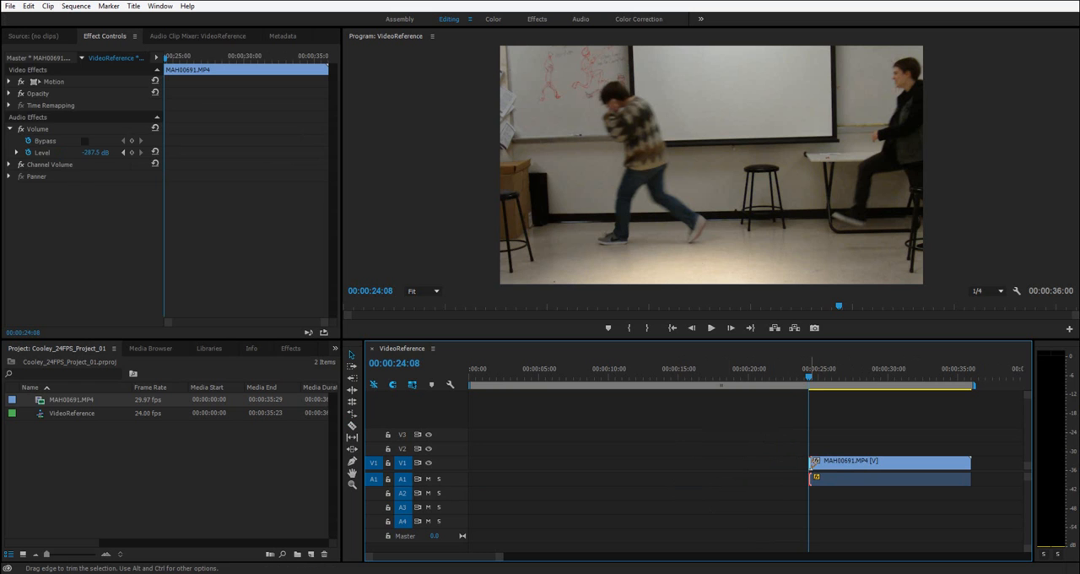
{"action": "left_click_drag", "start_coordinate": [810, 469], "coordinate": [473, 468]}
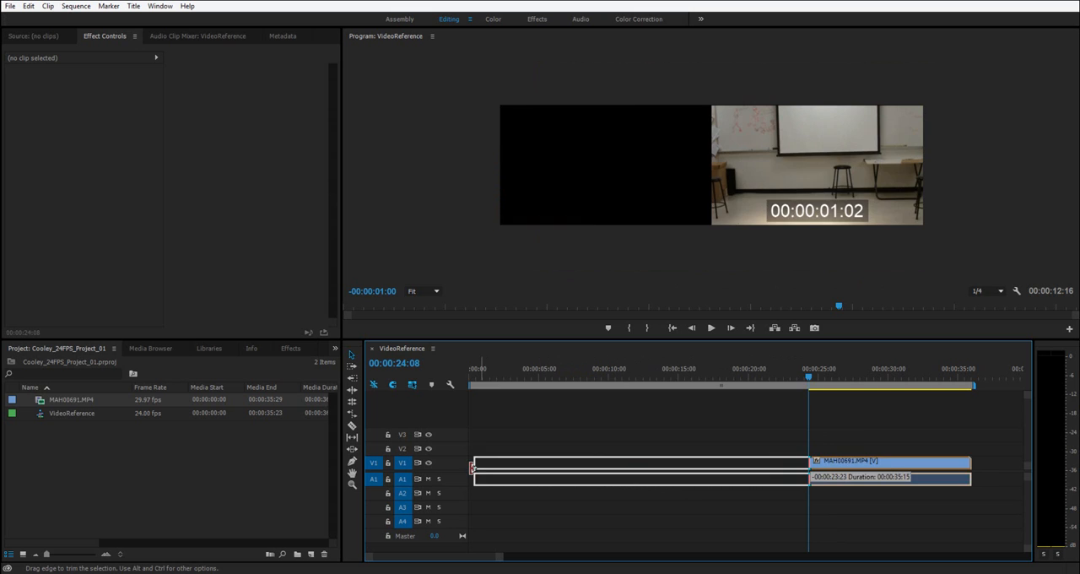
{"action": "left_click", "coordinate": [638, 462]}
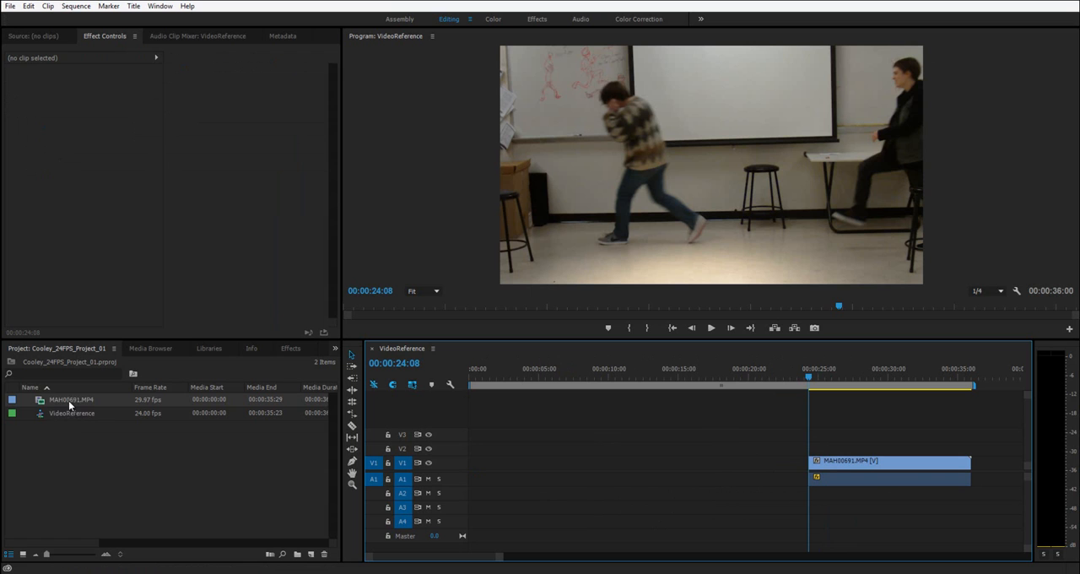
{"action": "left_click", "coordinate": [890, 478]}
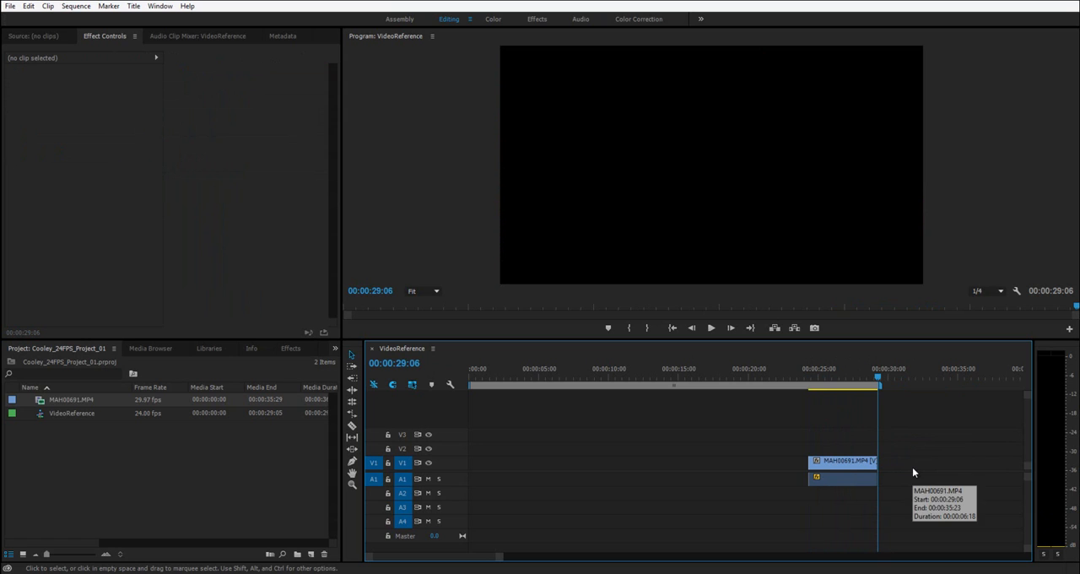
{"action": "mouse_move", "coordinate": [850, 476]}
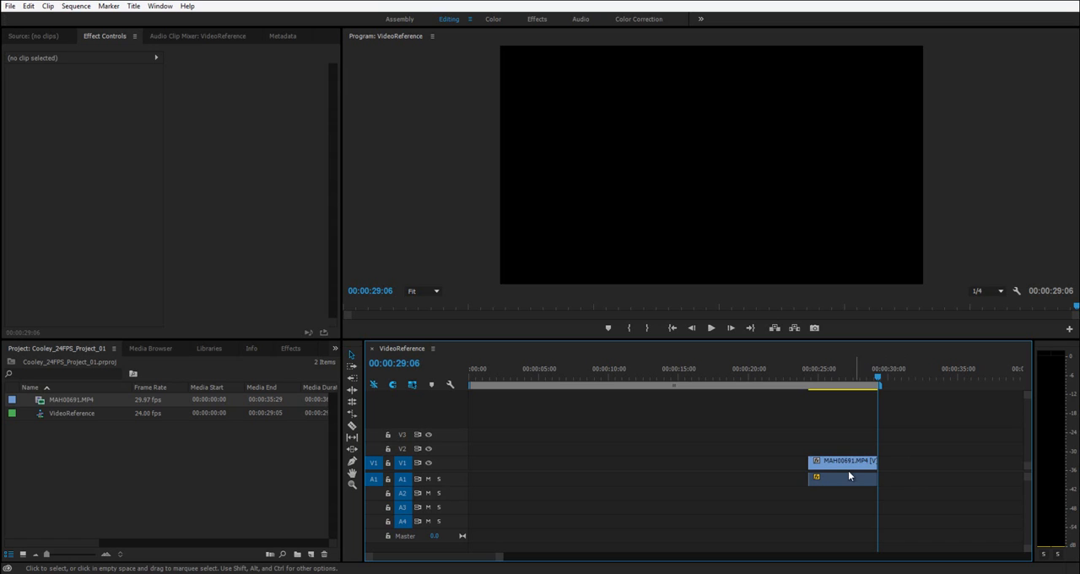
- Drag the MAH00691 clip to 00:00:00:00, putting its video on track V2
{"action": "left_click", "coordinate": [842, 477]}
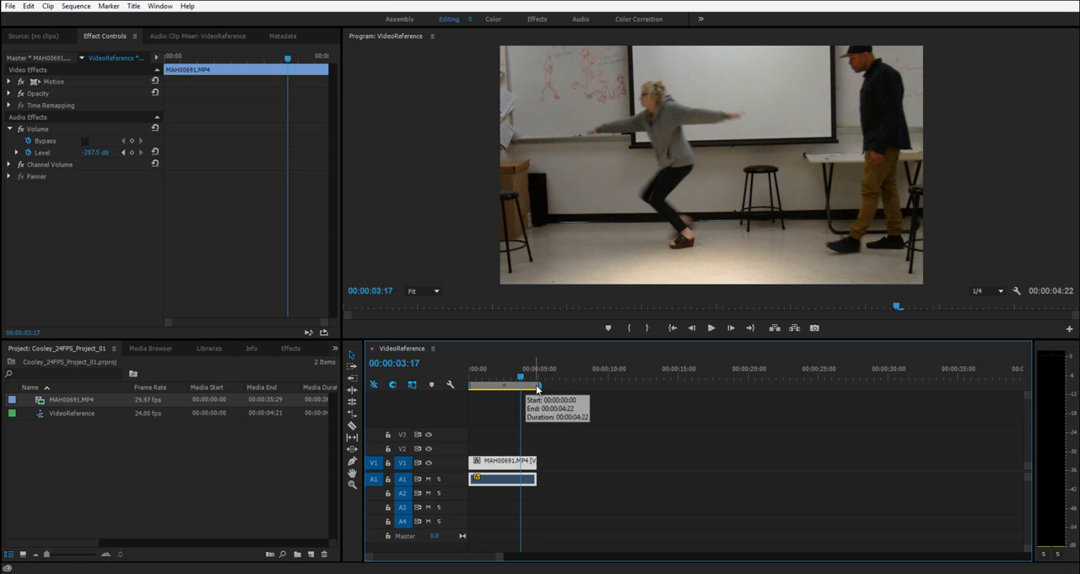
{"action": "left_click_drag", "start_coordinate": [519, 369], "coordinate": [563, 369]}
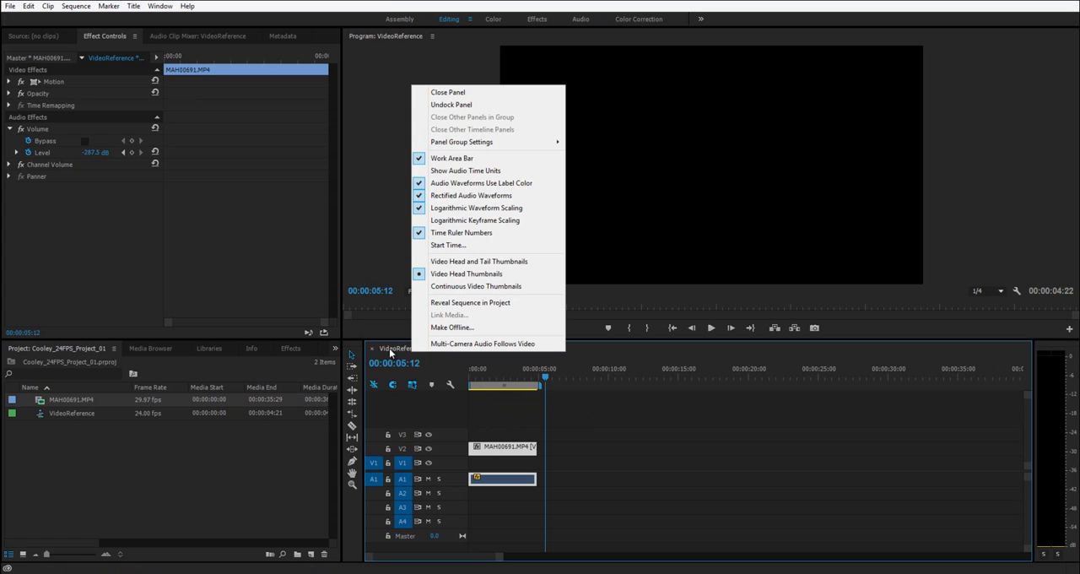
- Open the VideoReference Timeline panel menu of display options
{"action": "left_click", "coordinate": [435, 164]}
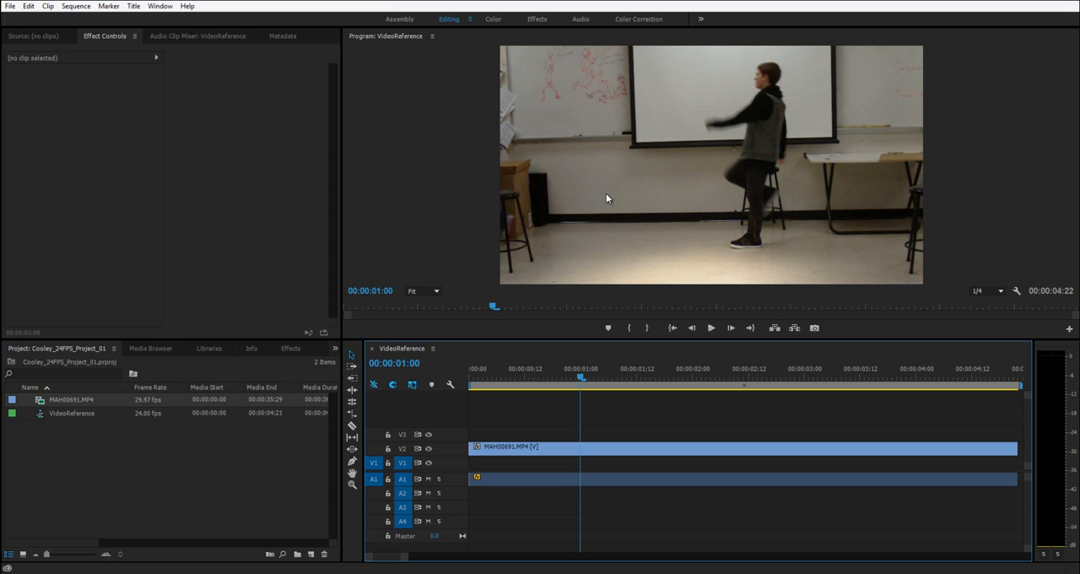
{"action": "mouse_move", "coordinate": [848, 258]}
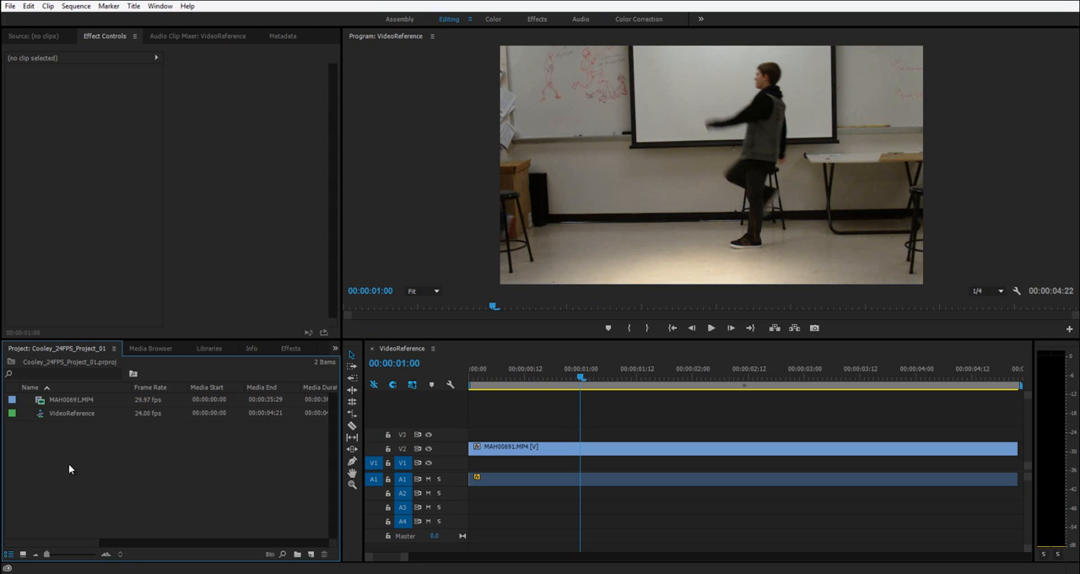
- Add a Transparent Video item from the Project panel's New Item menu
{"action": "right_click", "coordinate": [71, 469]}
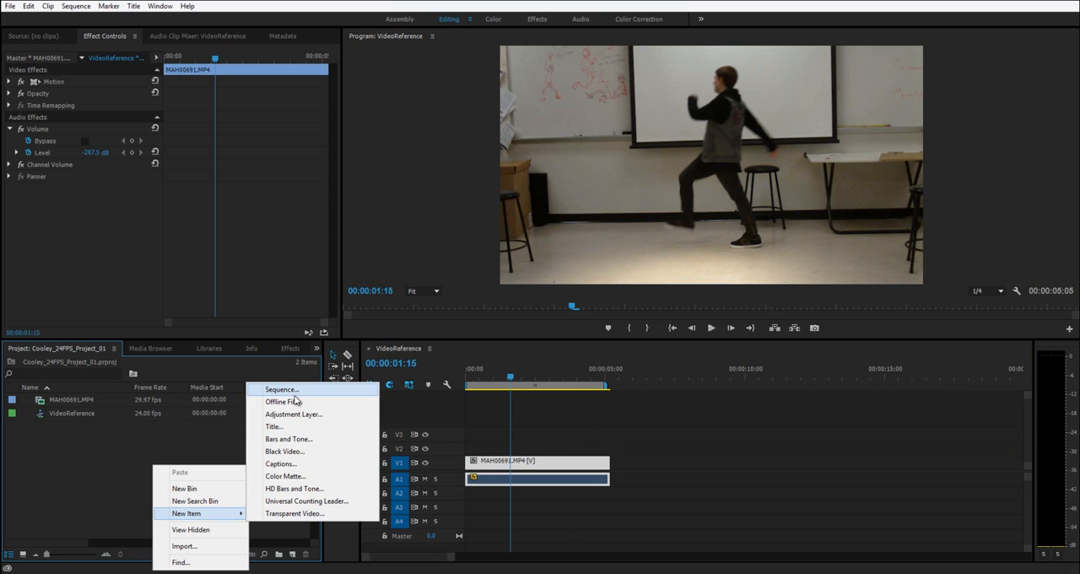
{"action": "left_click", "coordinate": [295, 513]}
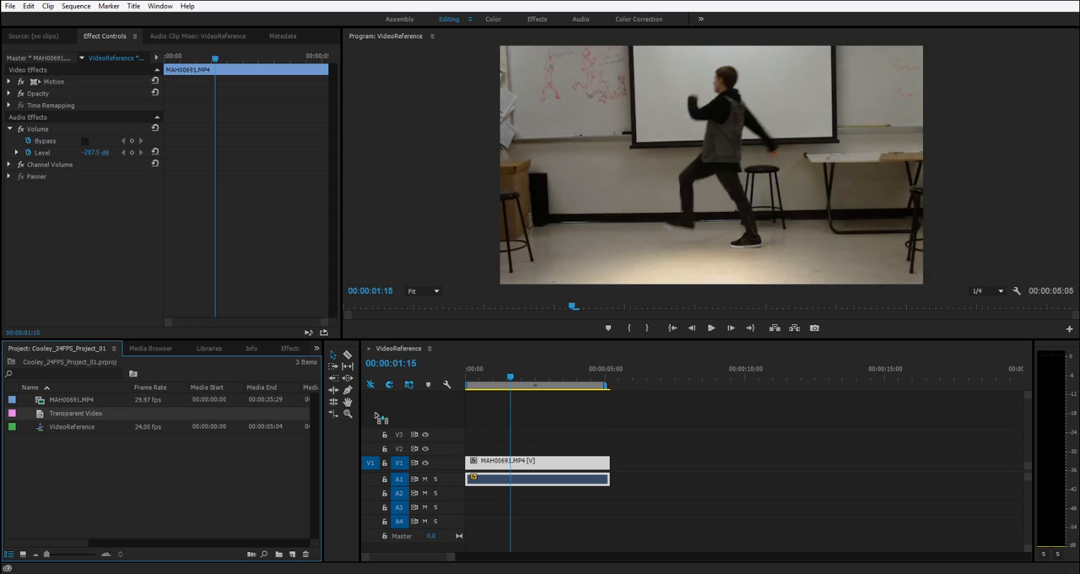
{"action": "left_click", "coordinate": [275, 347]}
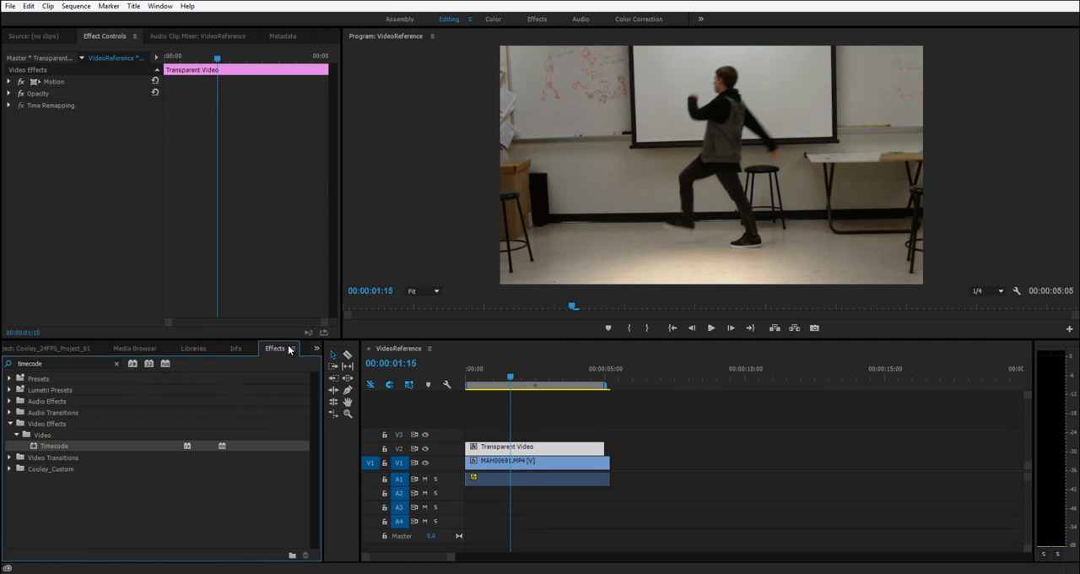
- Apply the Video > Timecode effect to the Transparent Video clip
{"action": "left_click", "coordinate": [253, 348]}
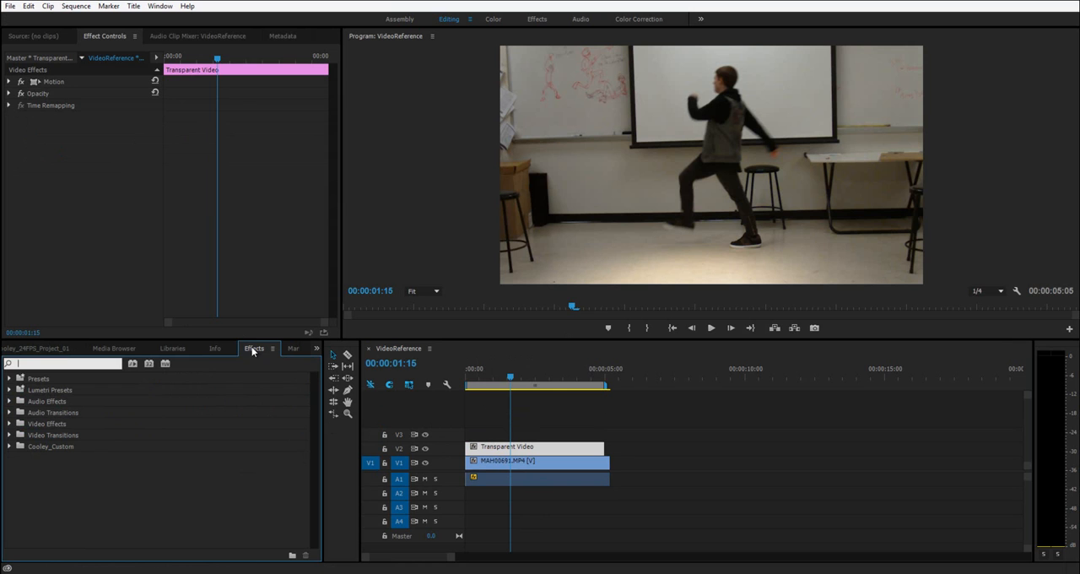
{"action": "left_click", "coordinate": [48, 348]}
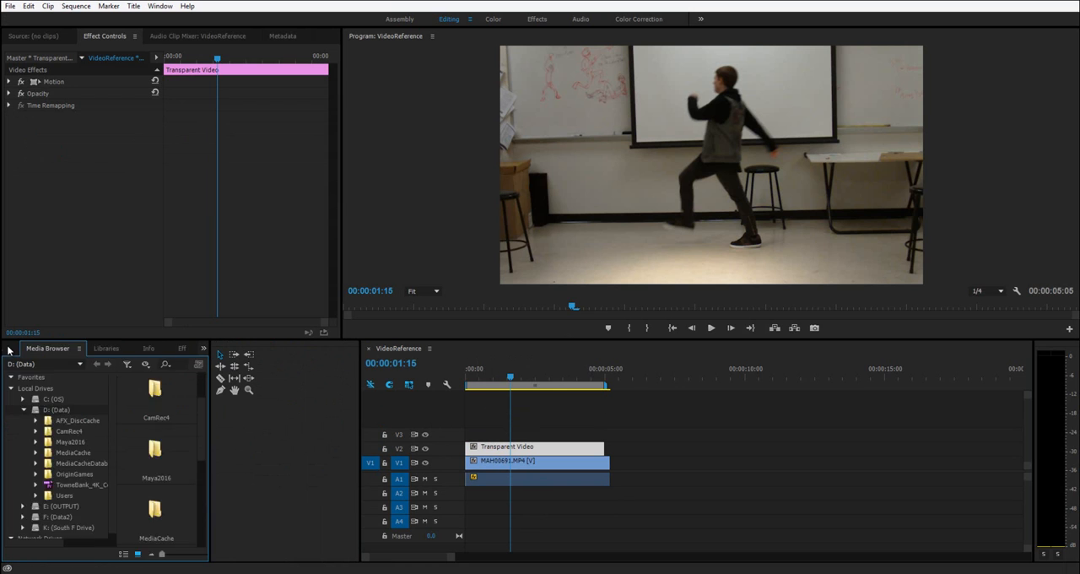
{"action": "left_click", "coordinate": [58, 347]}
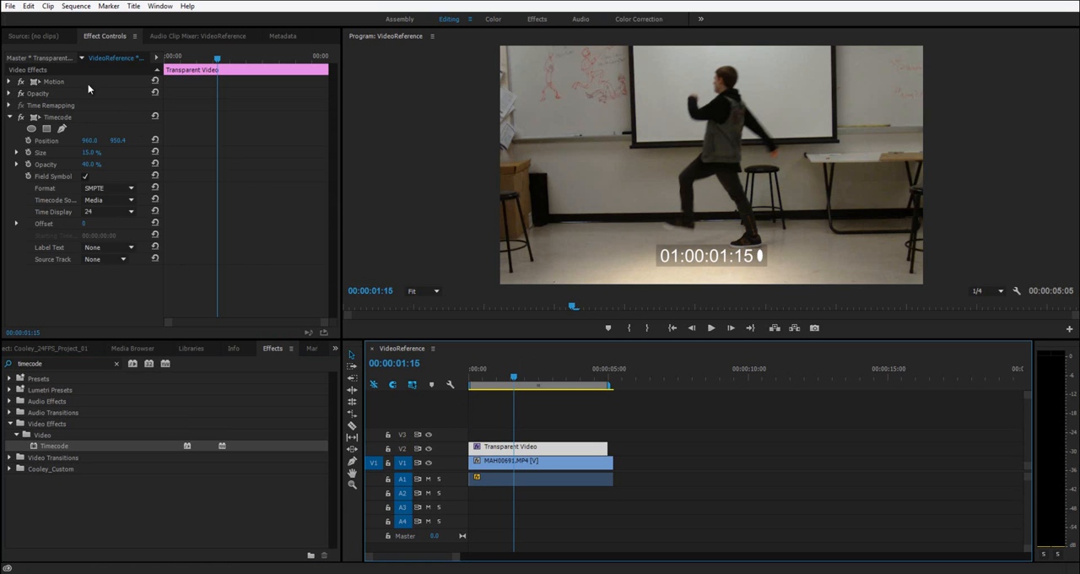
- Switch the Timecode effect to Frames format with a Generate timecode source
{"action": "left_click", "coordinate": [109, 187]}
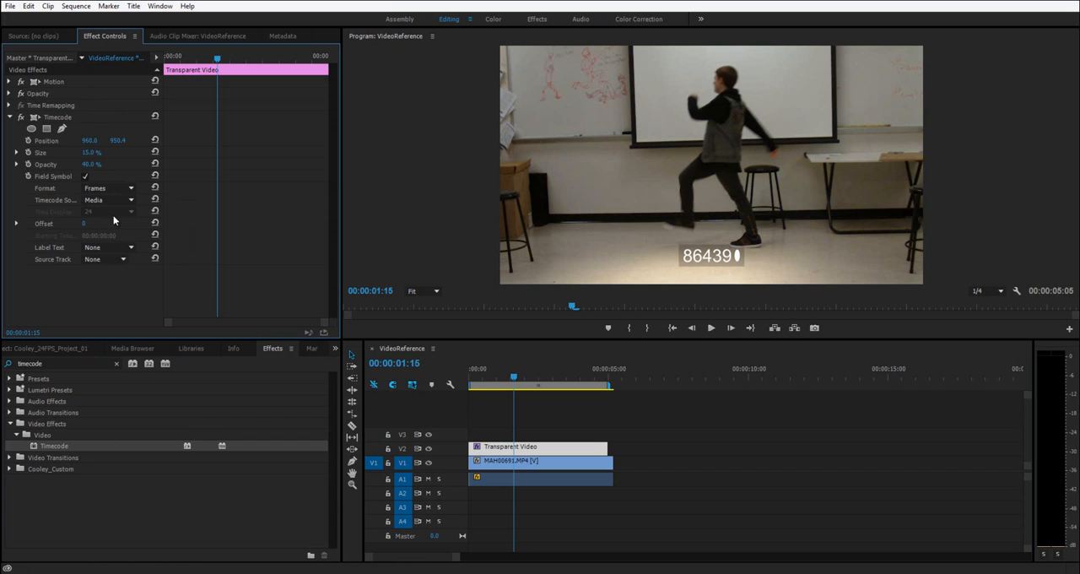
{"action": "left_click", "coordinate": [108, 200]}
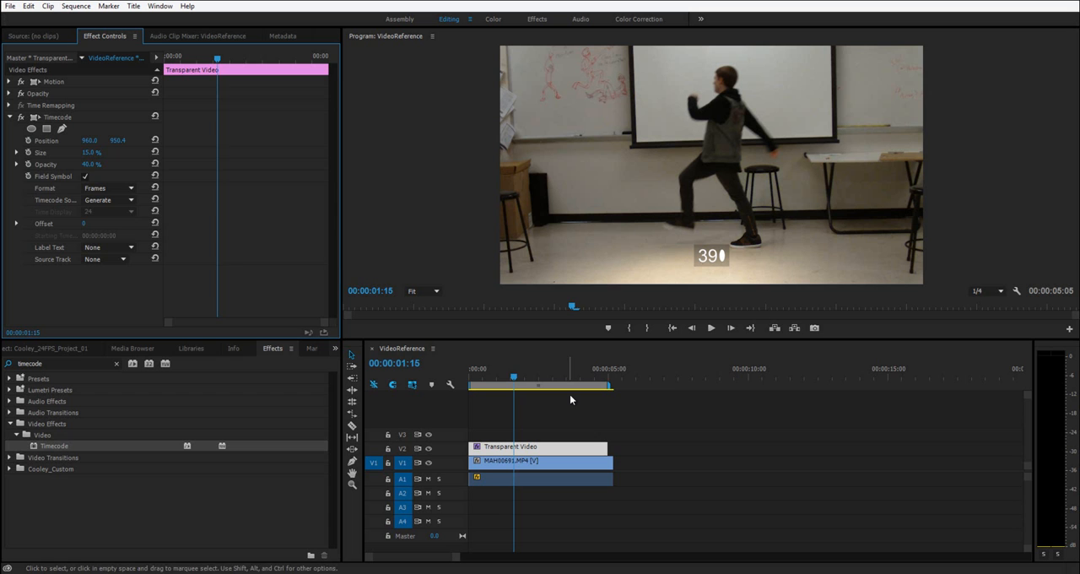
{"action": "left_click", "coordinate": [471, 378]}
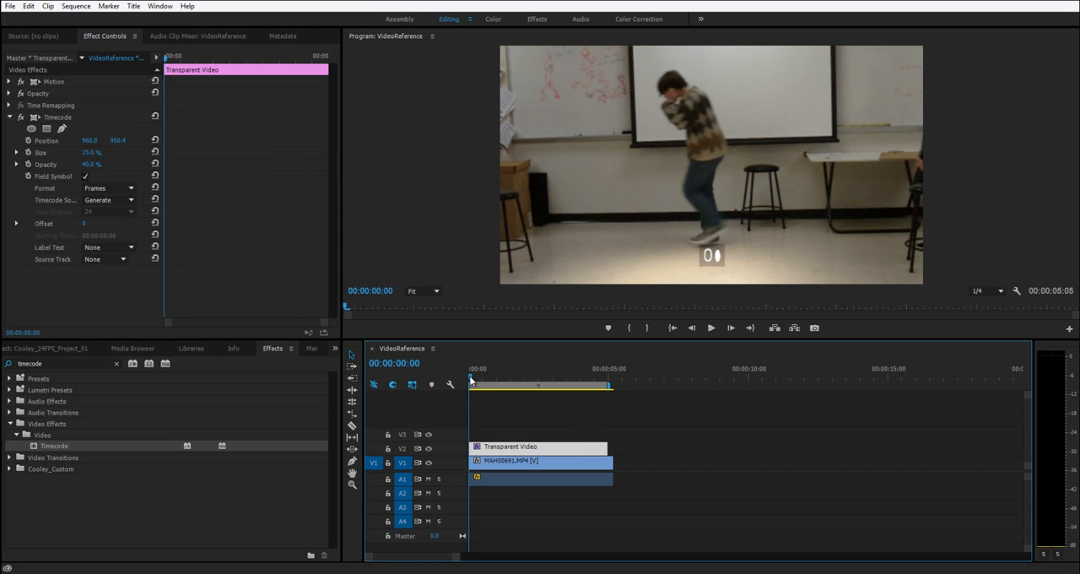
{"action": "left_click", "coordinate": [97, 223]}
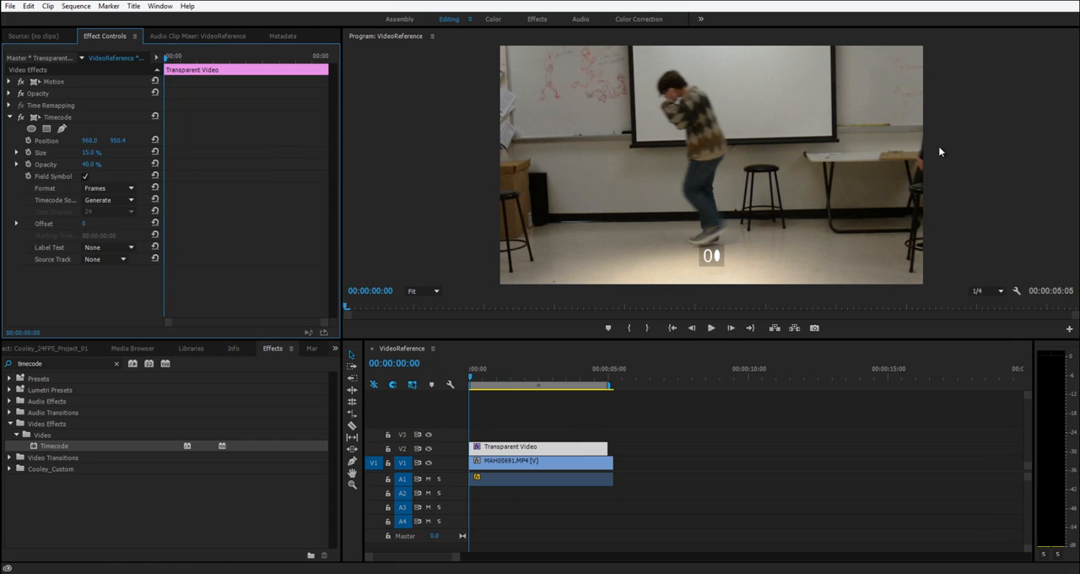
{"action": "left_click", "coordinate": [478, 378]}
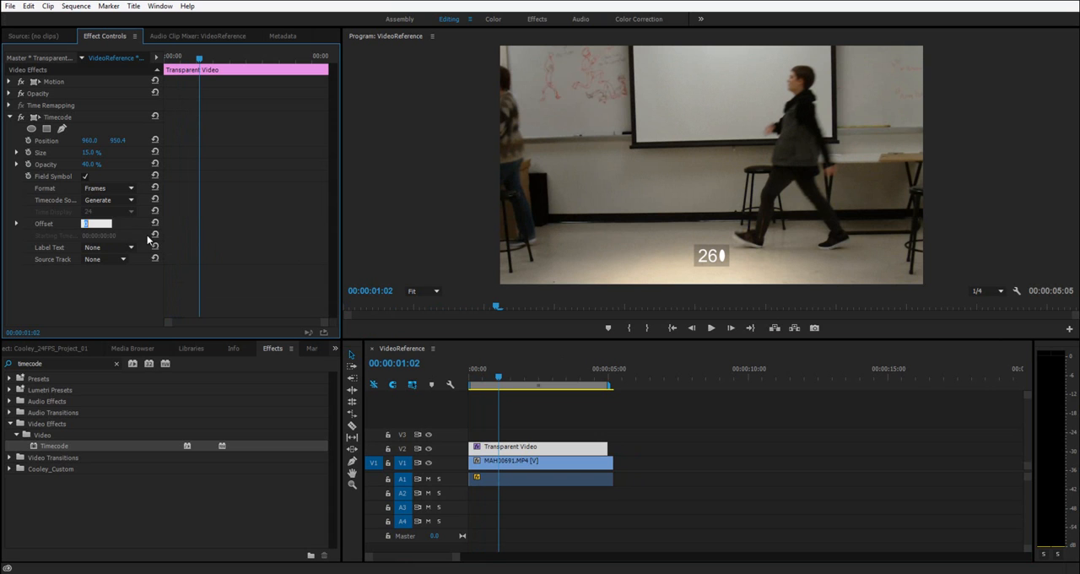
- Enter -25 in the Timecode effect's Offset field
{"action": "type", "text": "-25"}
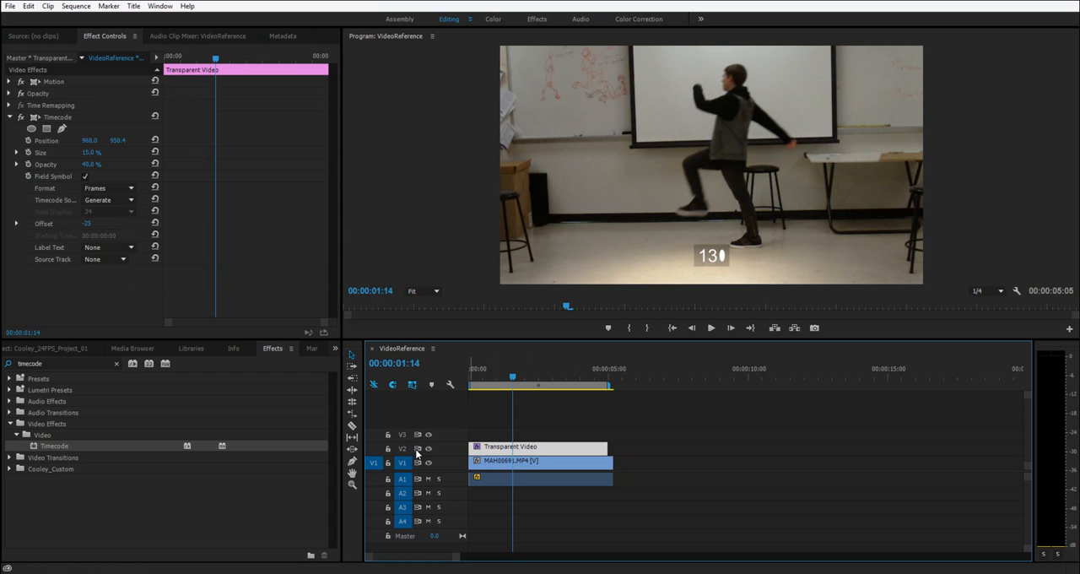
{"action": "mouse_move", "coordinate": [498, 455]}
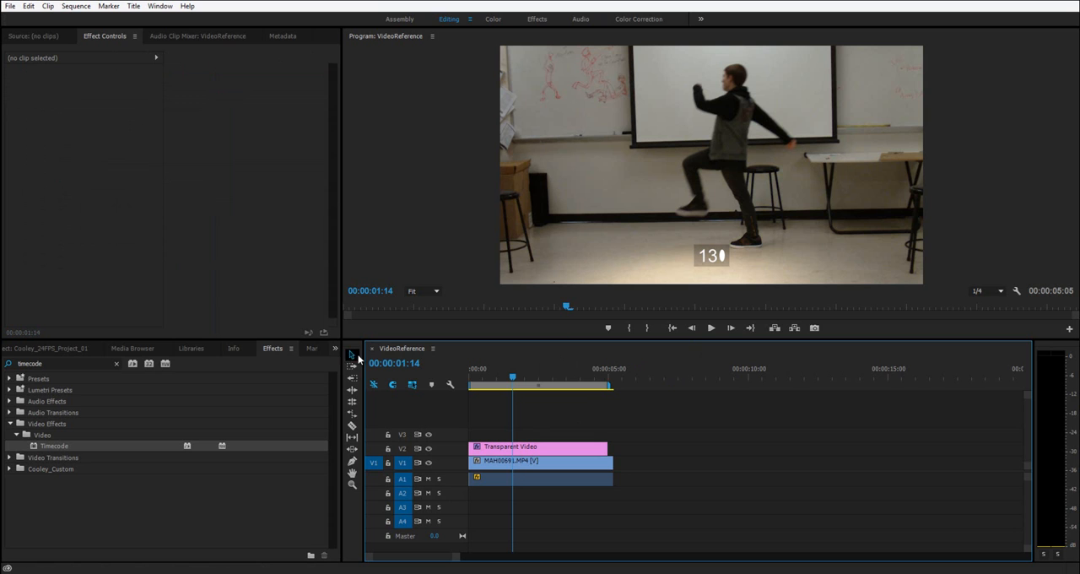
{"action": "mouse_move", "coordinate": [171, 137]}
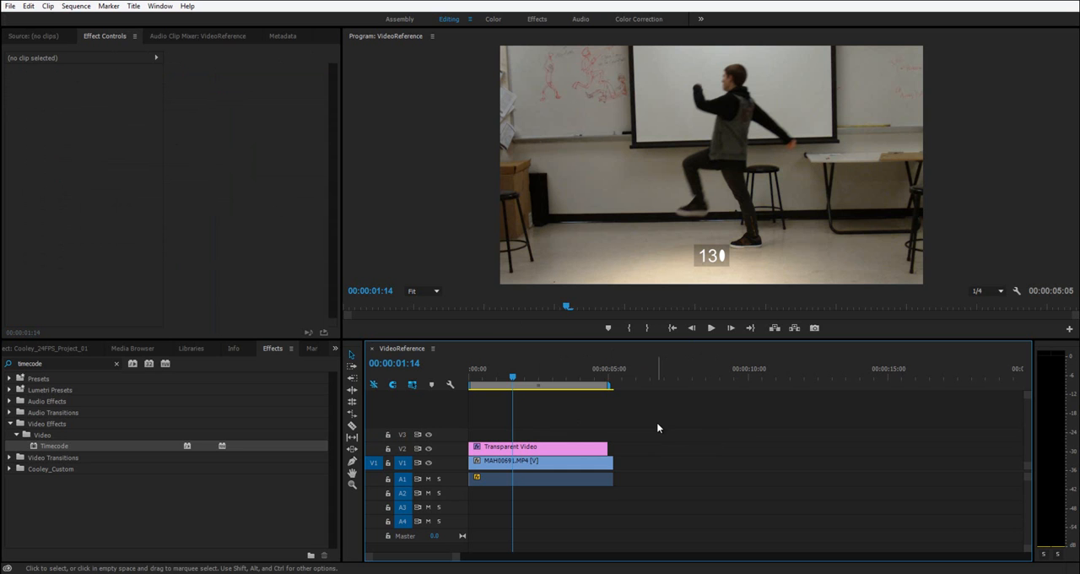
- Start File > Export > Media for the VideoReference sequence
{"action": "left_click", "coordinate": [10, 5]}
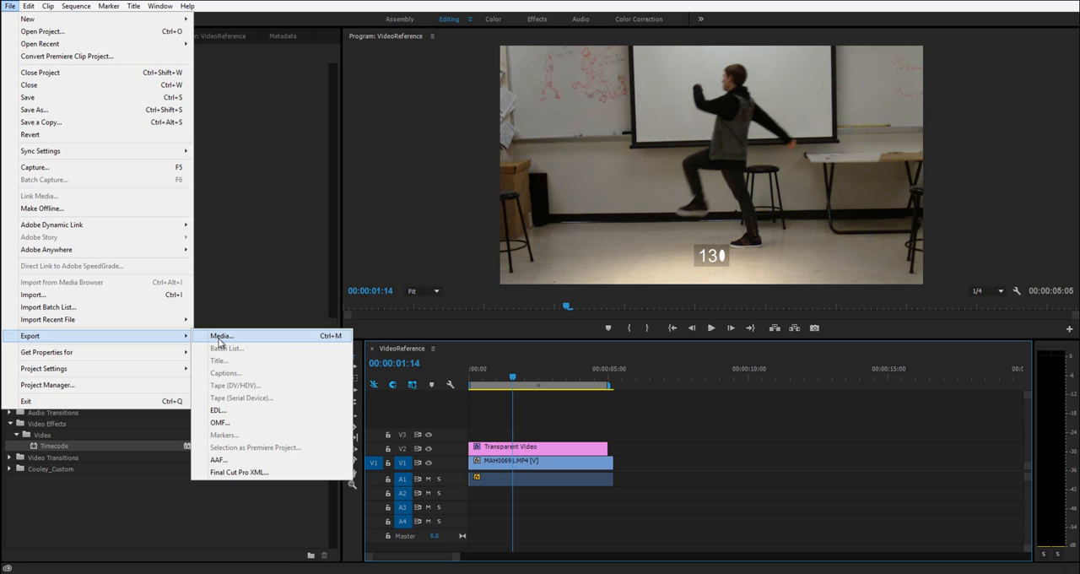
{"action": "left_click", "coordinate": [221, 336]}
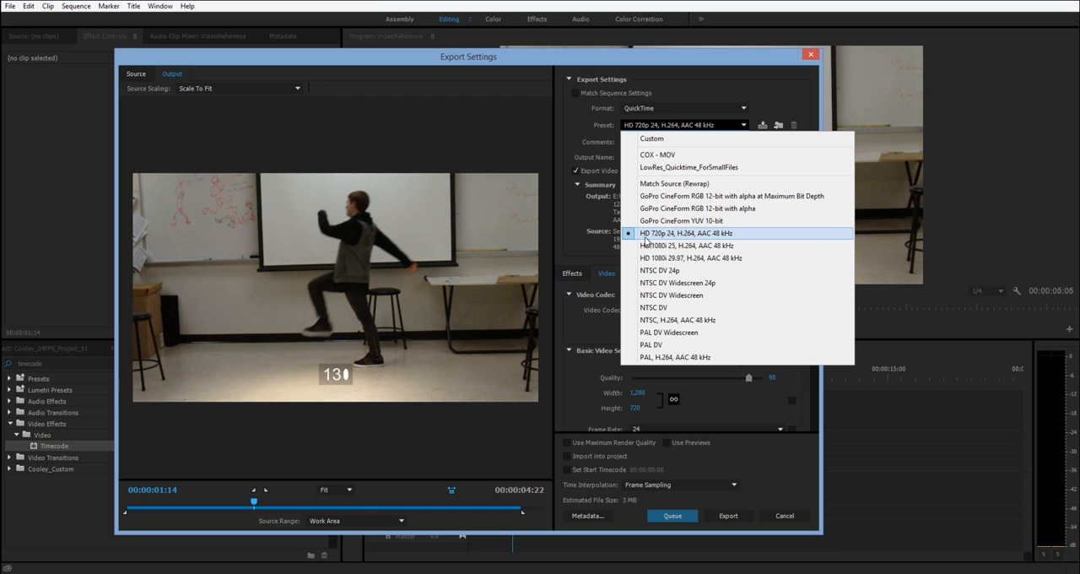
- Choose a custom preset and set Limit data rate to 10000 kbps
{"action": "left_click", "coordinate": [687, 233]}
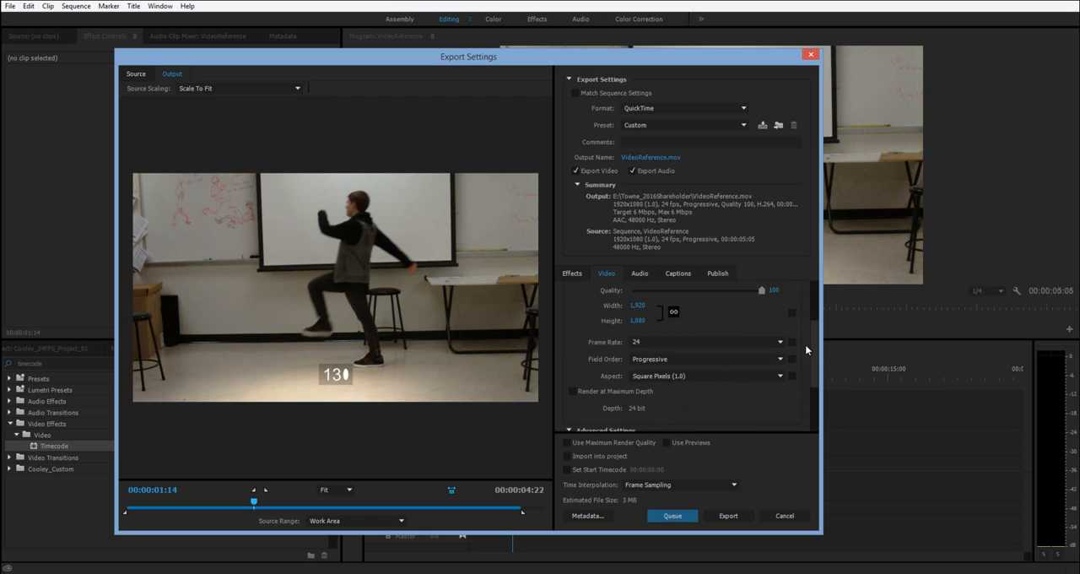
{"action": "scroll", "scroll_direction": "down", "scroll_amount": 3}
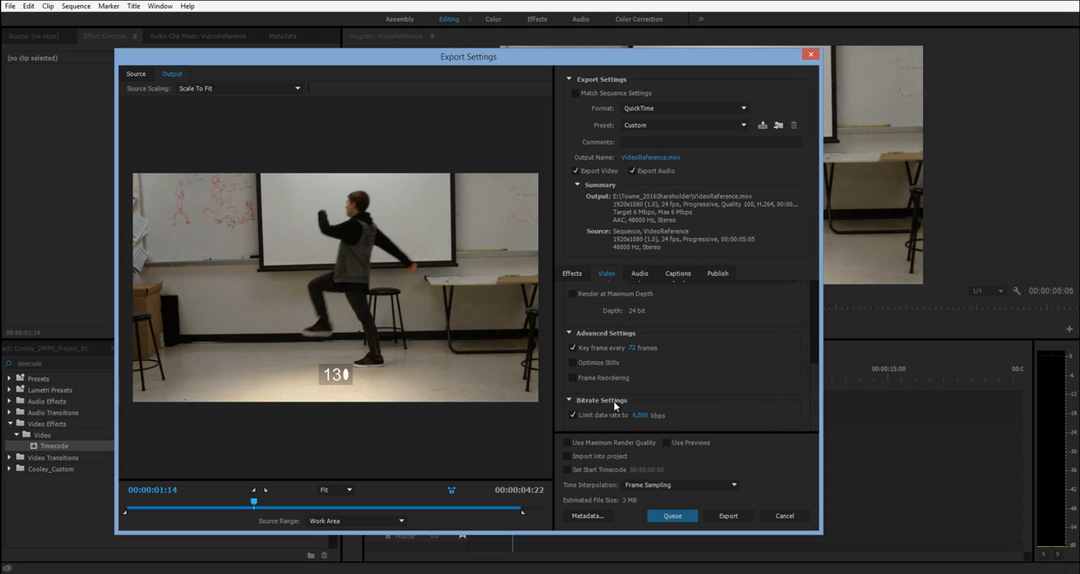
{"action": "mouse_move", "coordinate": [614, 409]}
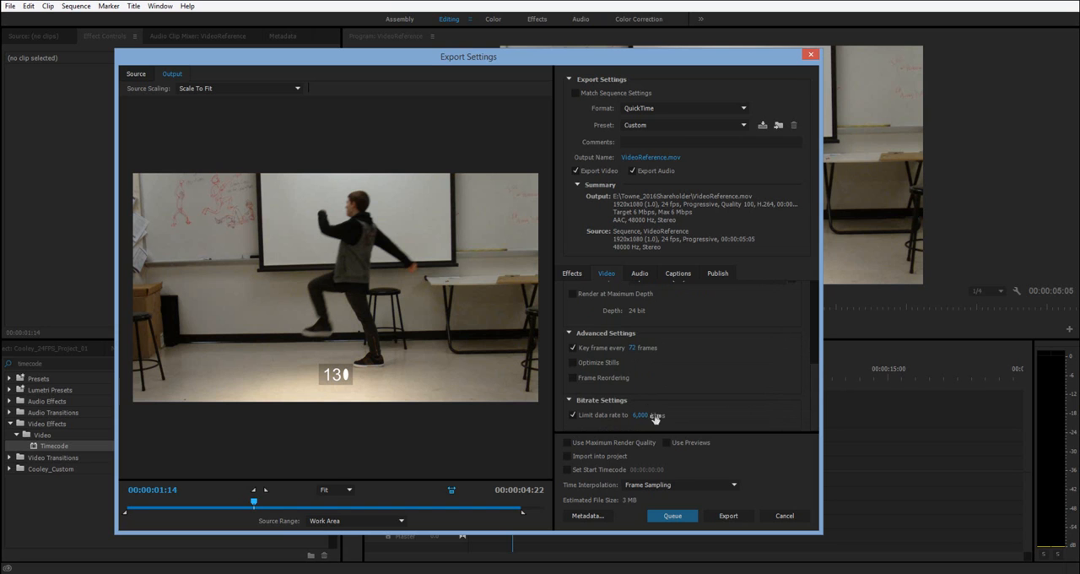
{"action": "left_click", "coordinate": [650, 414]}
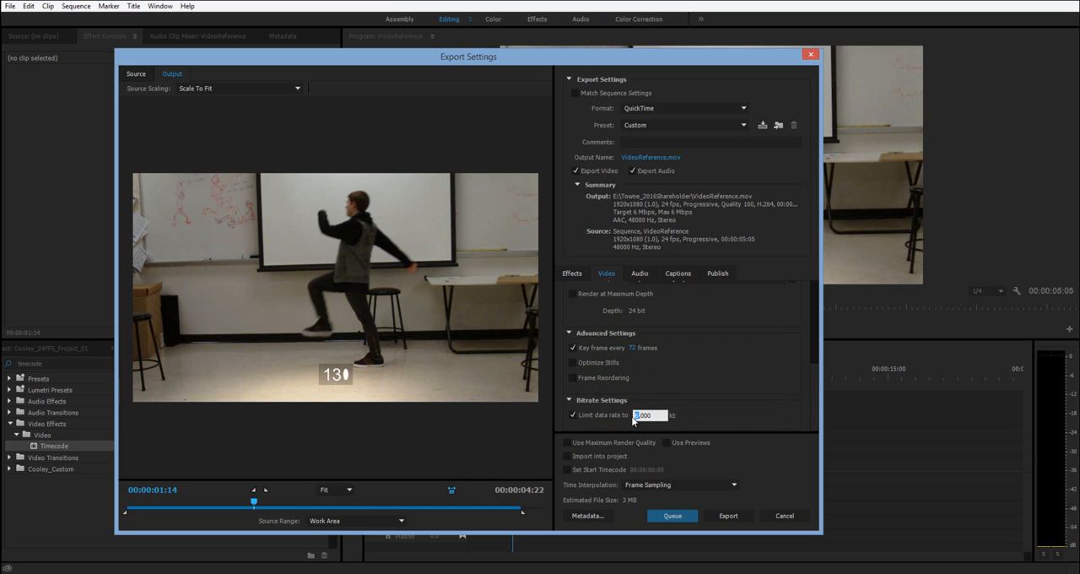
{"action": "type", "text": "10000"}
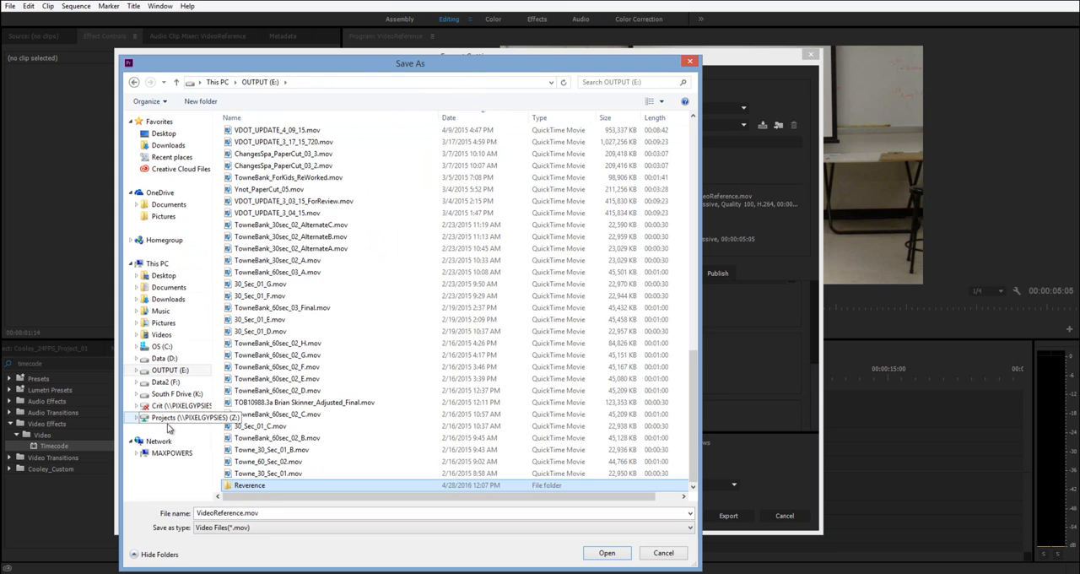
- Save the output as VideoReference_2Walks.mov in the Reverence folder on E:
{"action": "double_click", "coordinate": [250, 485]}
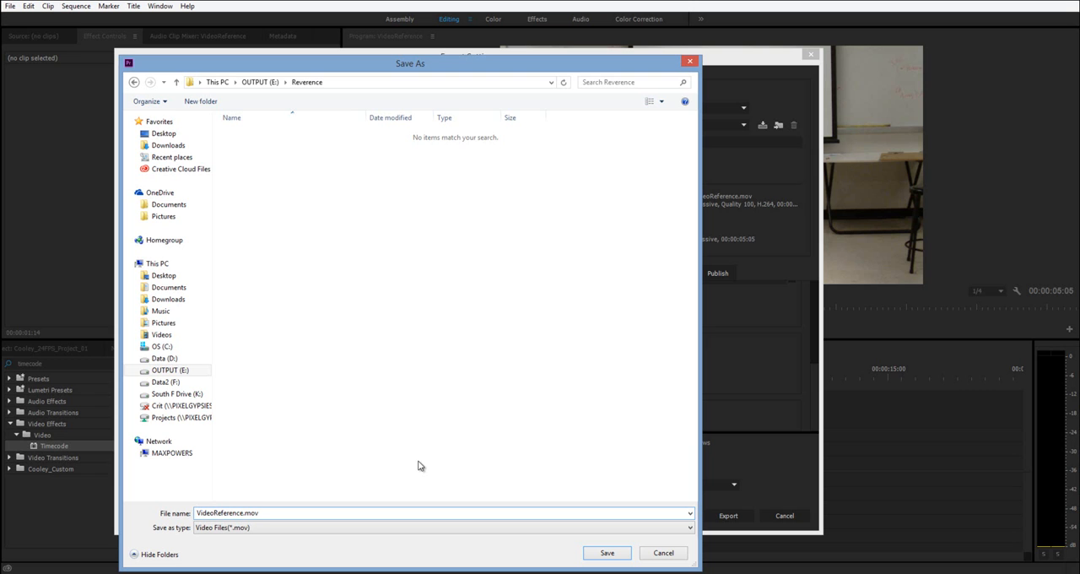
{"action": "left_click", "coordinate": [607, 552]}
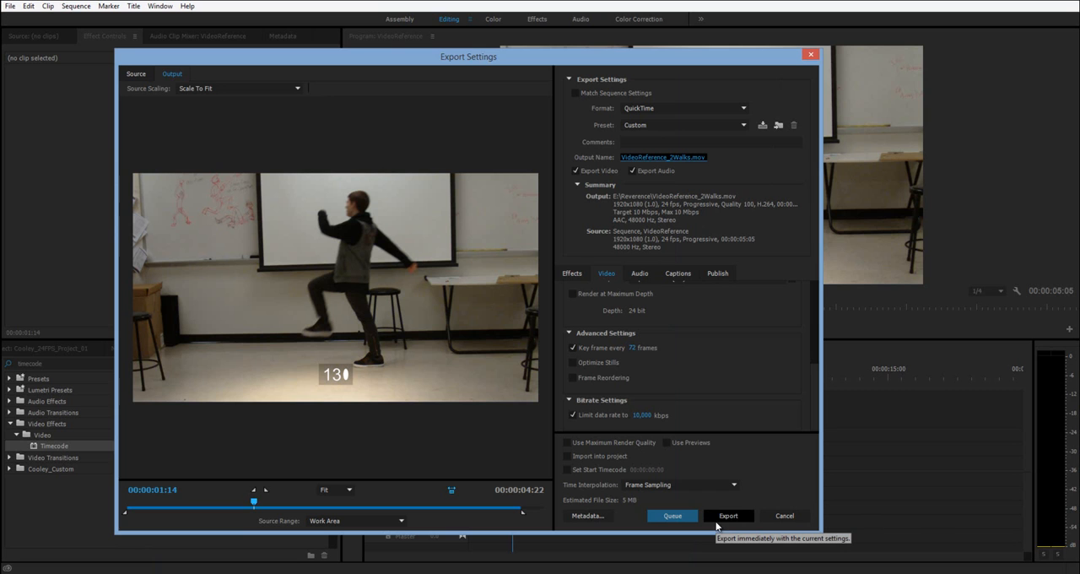
- Export the VideoReference_2Walks.mov movie with the current settings
{"action": "left_click", "coordinate": [727, 516]}
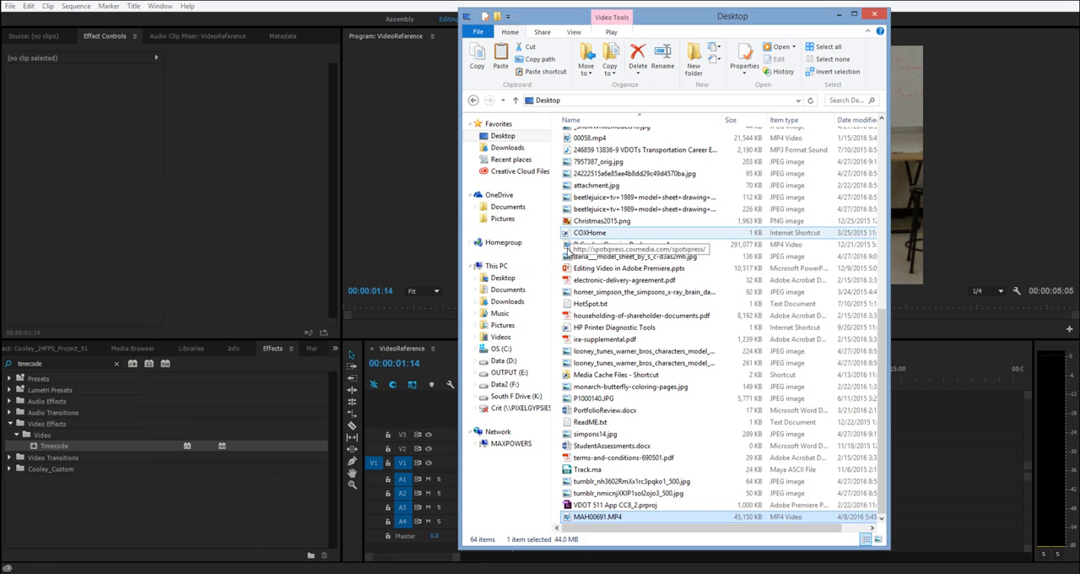
- Open VideoReference_2Walks.mov from the Reverence folder in QuickTime Player
{"action": "double_click", "coordinate": [598, 517]}
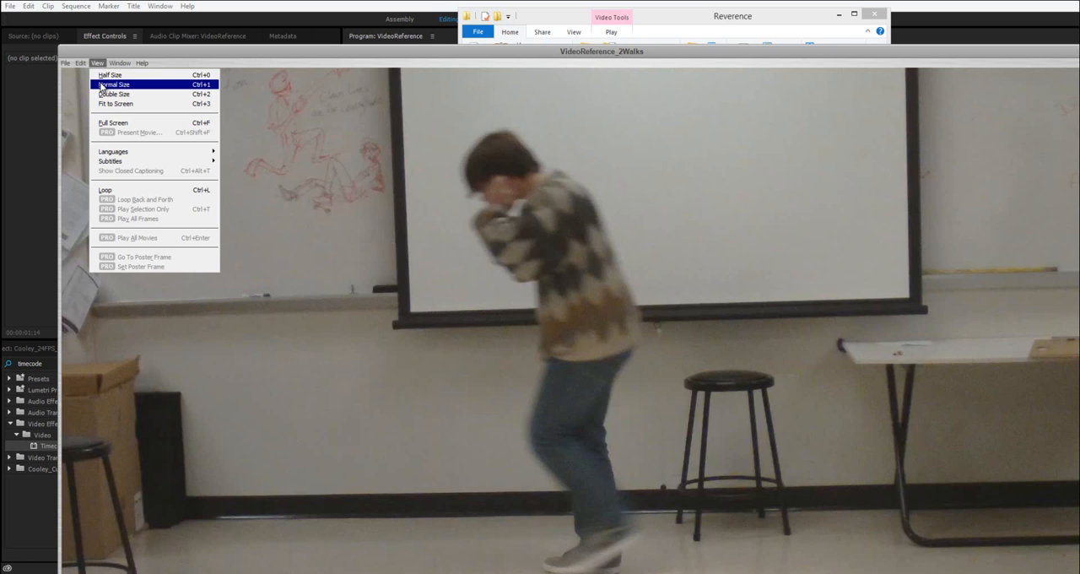
- Show the walk movie at Normal Size and scrub back to its first frame
{"action": "left_click", "coordinate": [113, 84]}
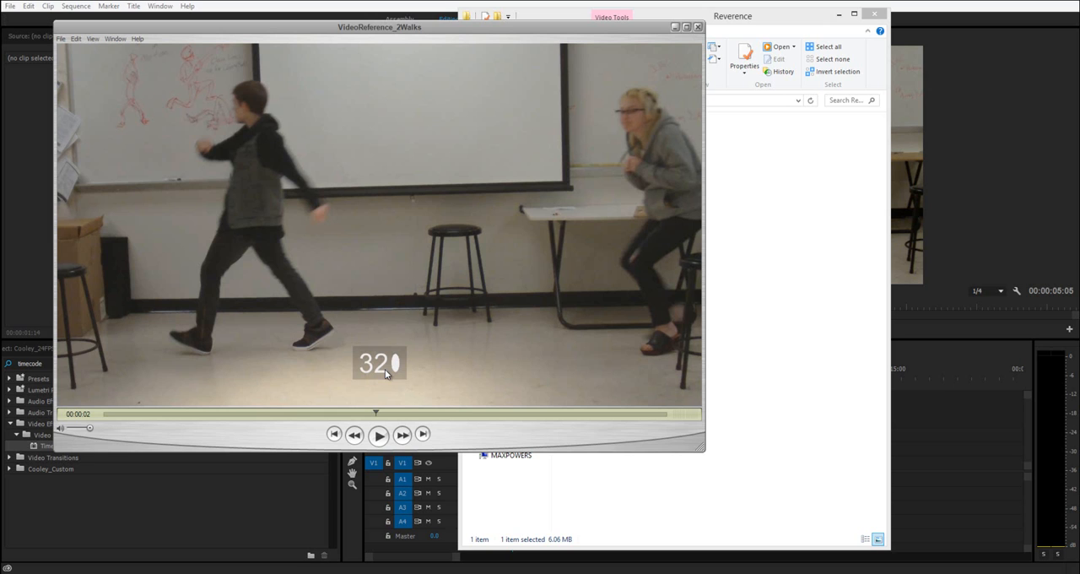
{"action": "mouse_move", "coordinate": [286, 297]}
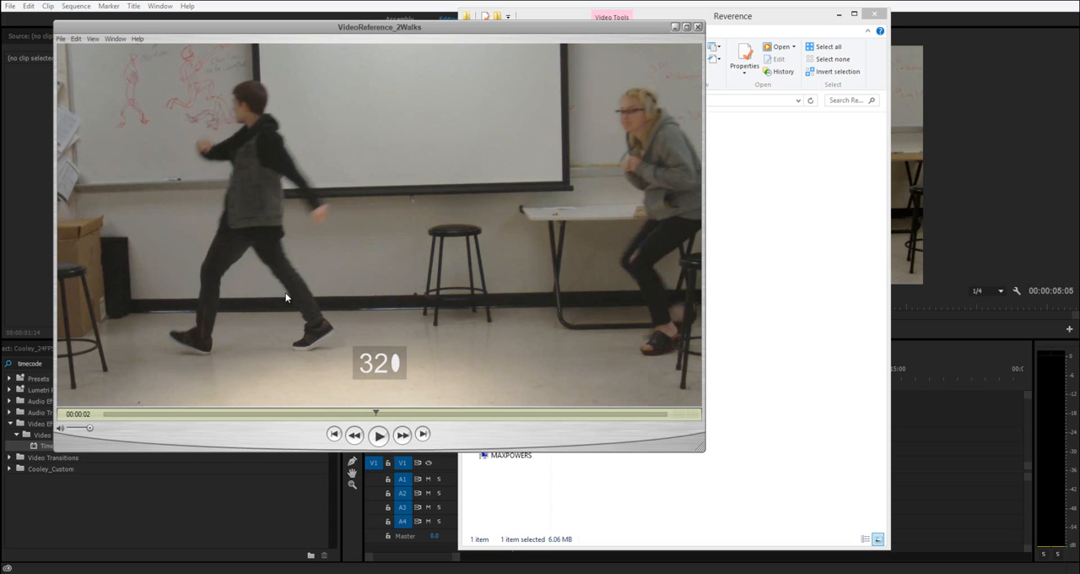
{"action": "mouse_move", "coordinate": [346, 390]}
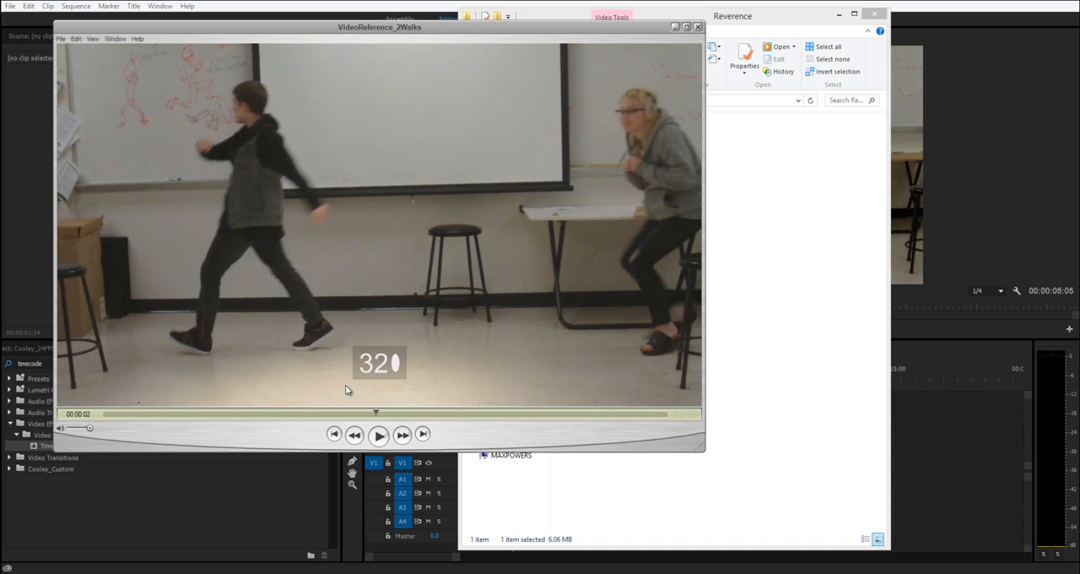
{"action": "mouse_move", "coordinate": [701, 327]}
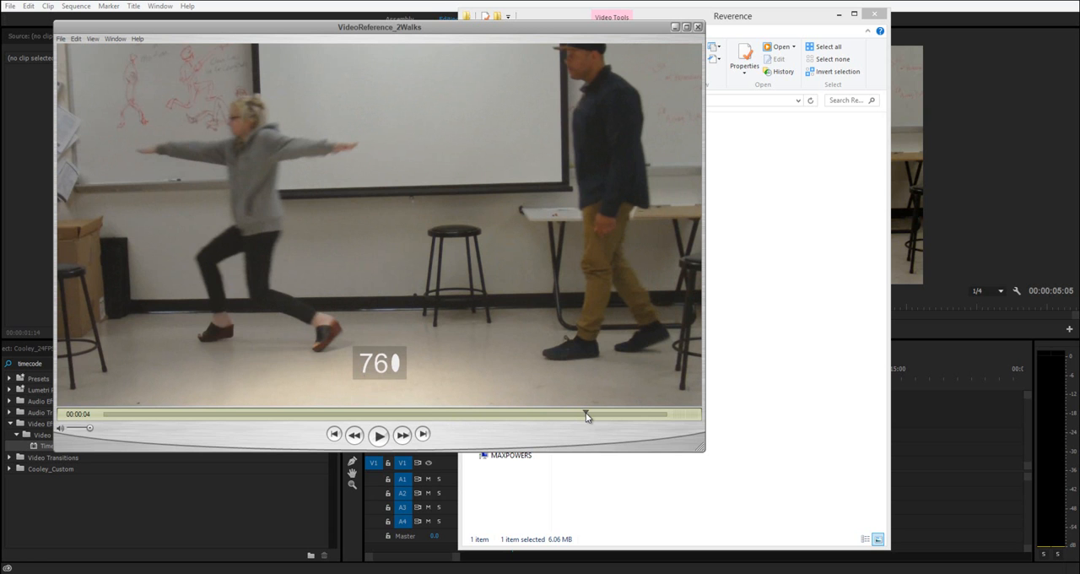
{"action": "left_click_drag", "start_coordinate": [587, 413], "coordinate": [165, 413]}
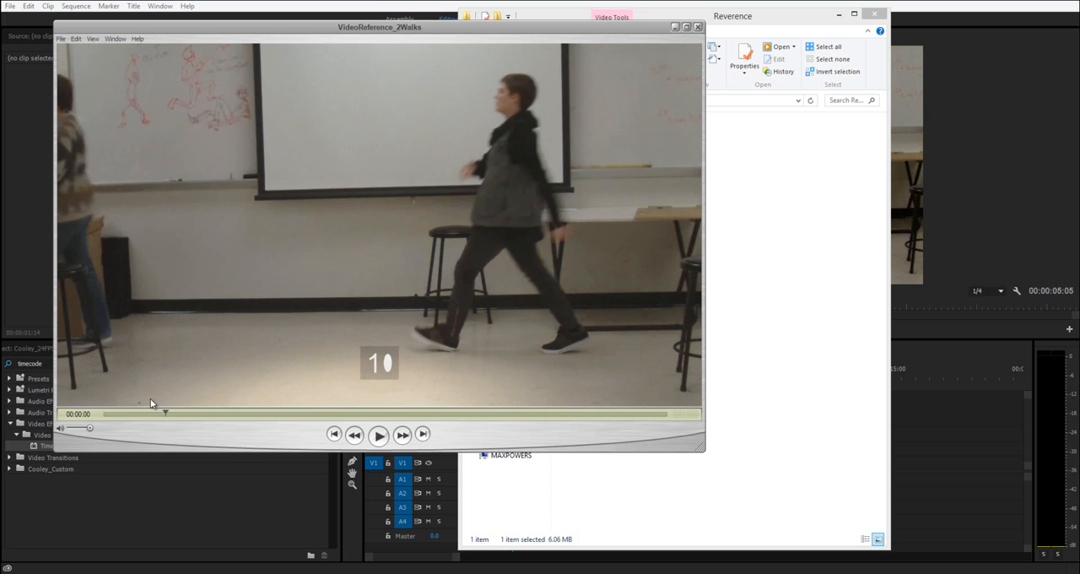